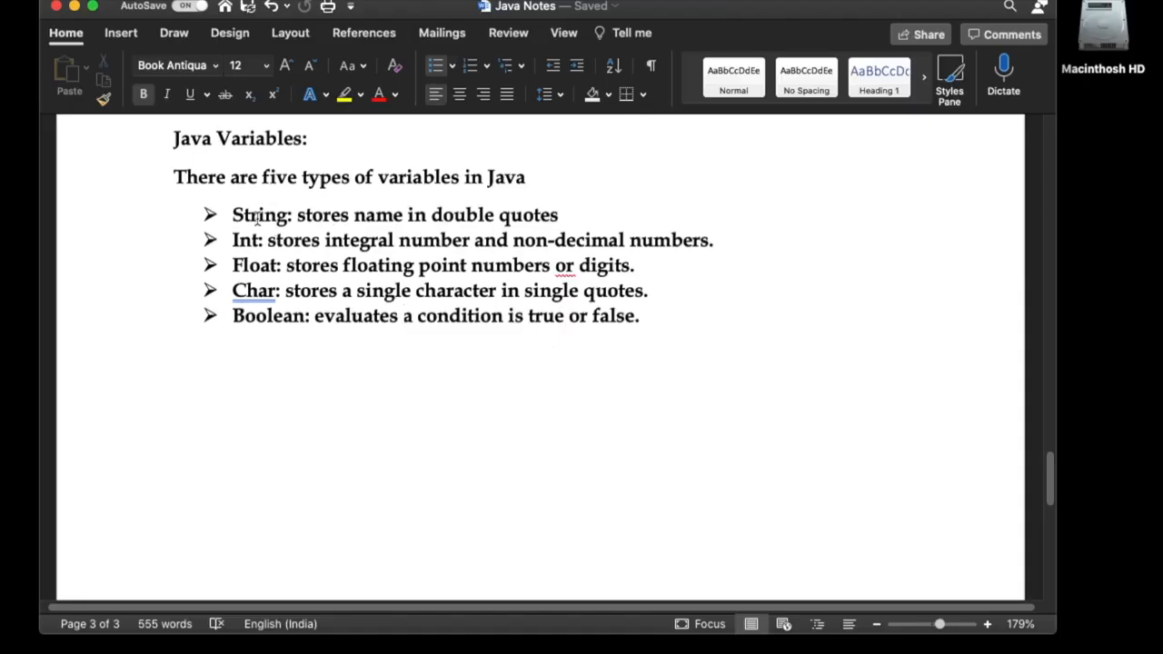
# - Declare String name = "PrequelCoder" inside main
pyautogui.doubleClick(290, 240)
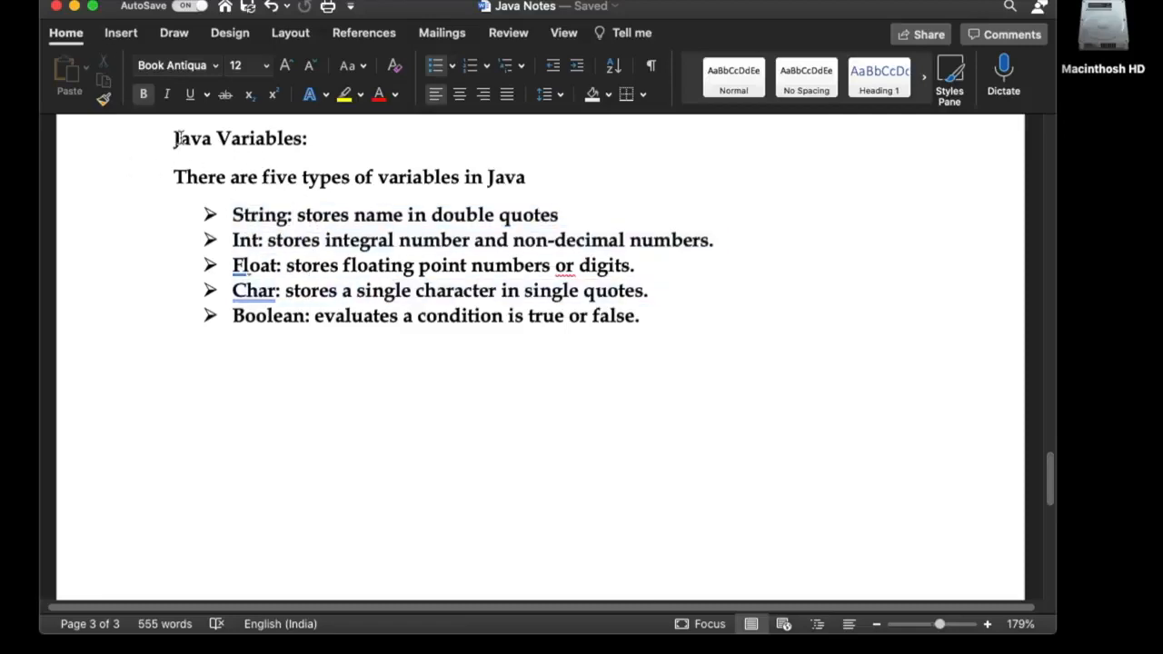
pyautogui.doubleClick(243, 177)
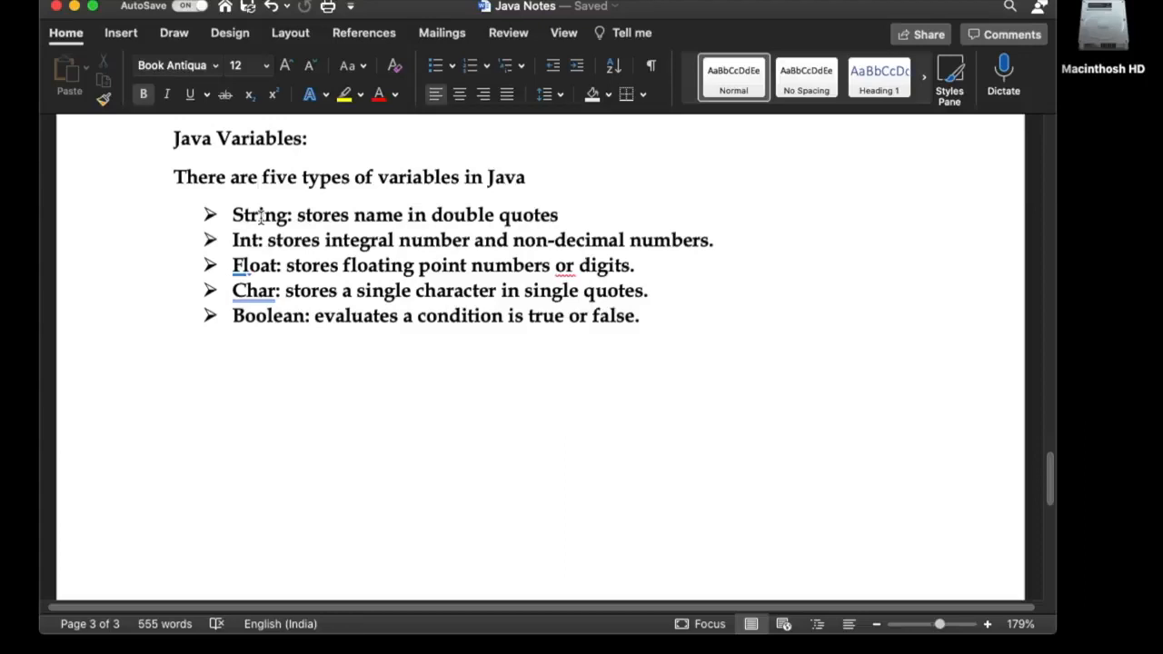
pyautogui.click(259, 177)
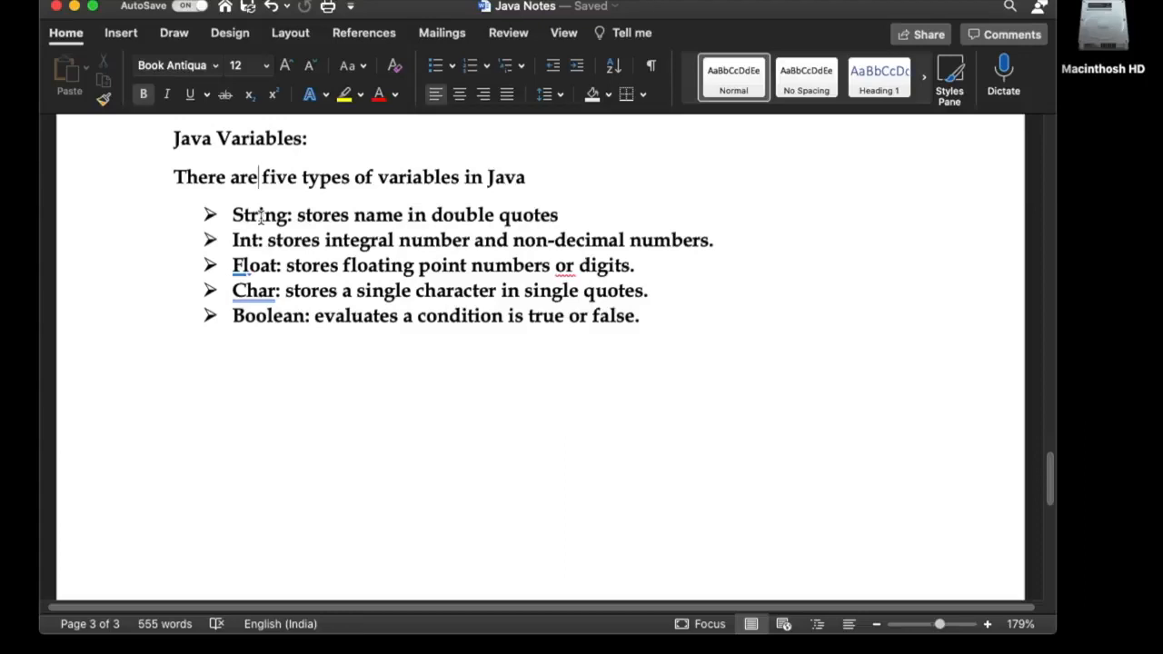
pyautogui.moveTo(577, 247)
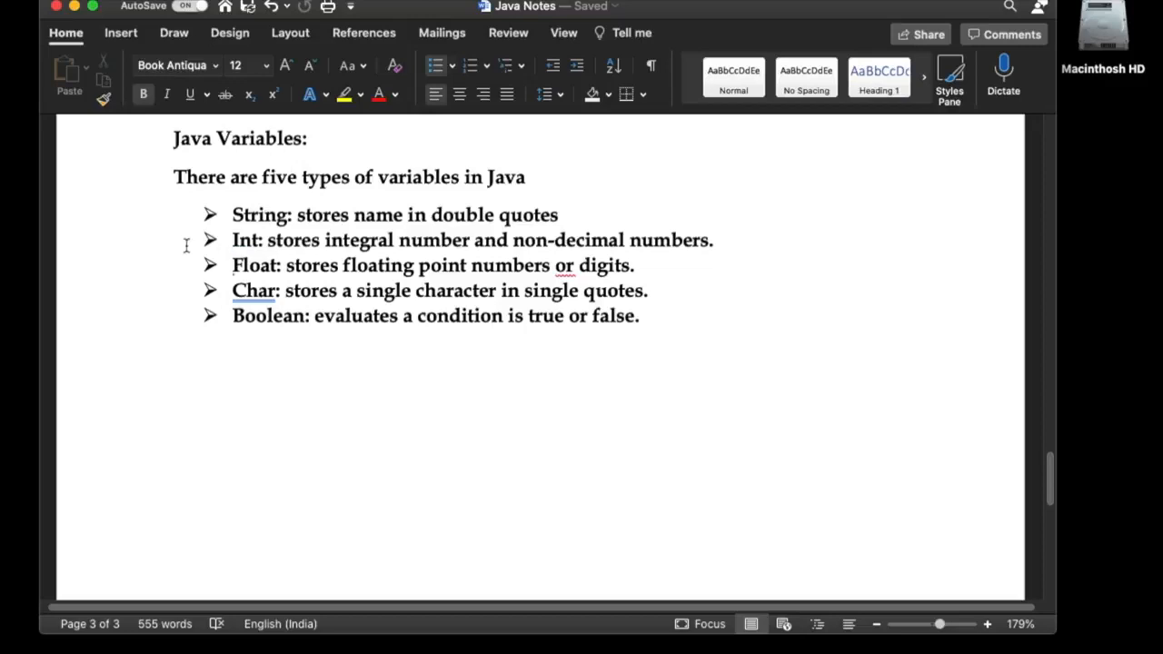
pyautogui.click(234, 214)
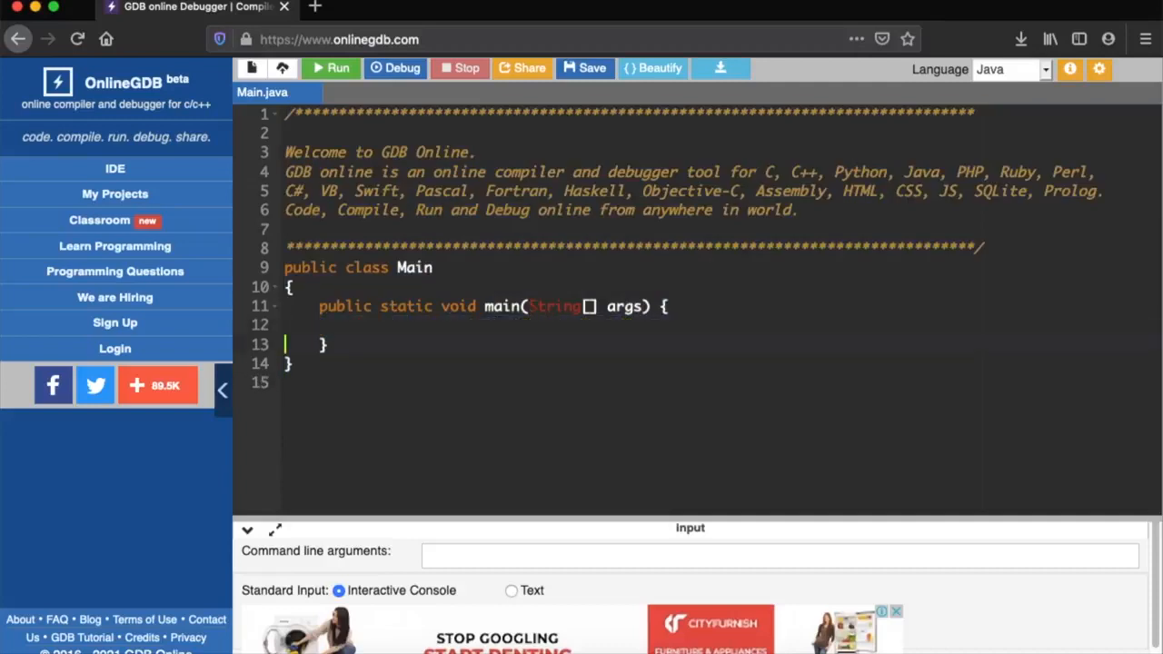
pyautogui.write('S')
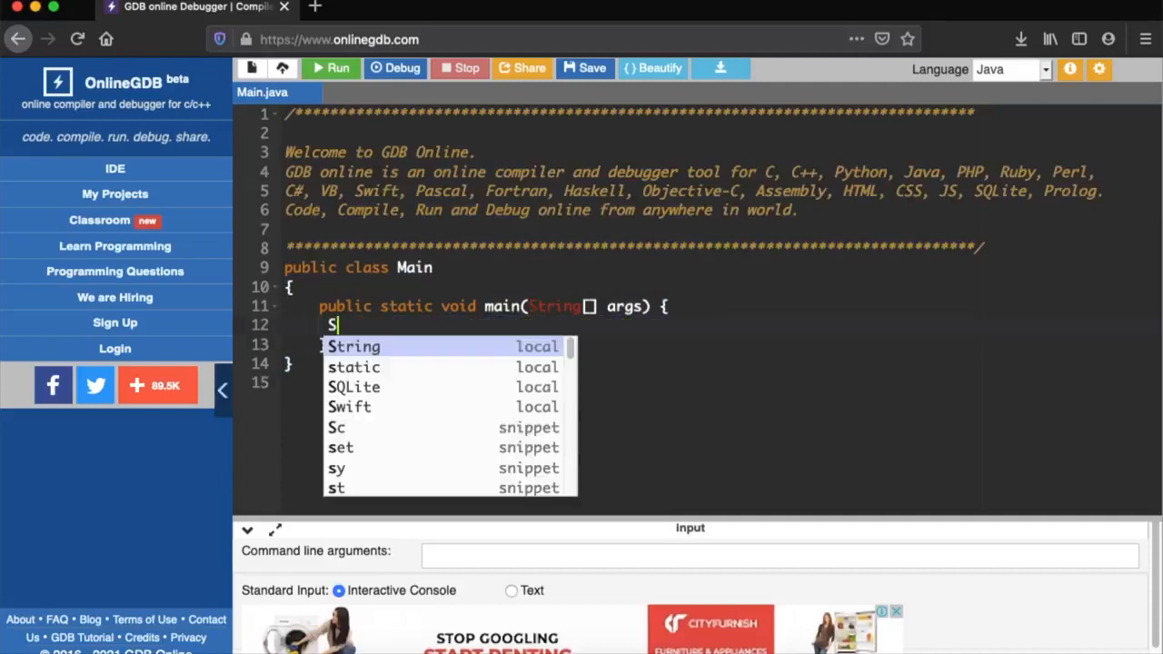
pyautogui.write('tring n')
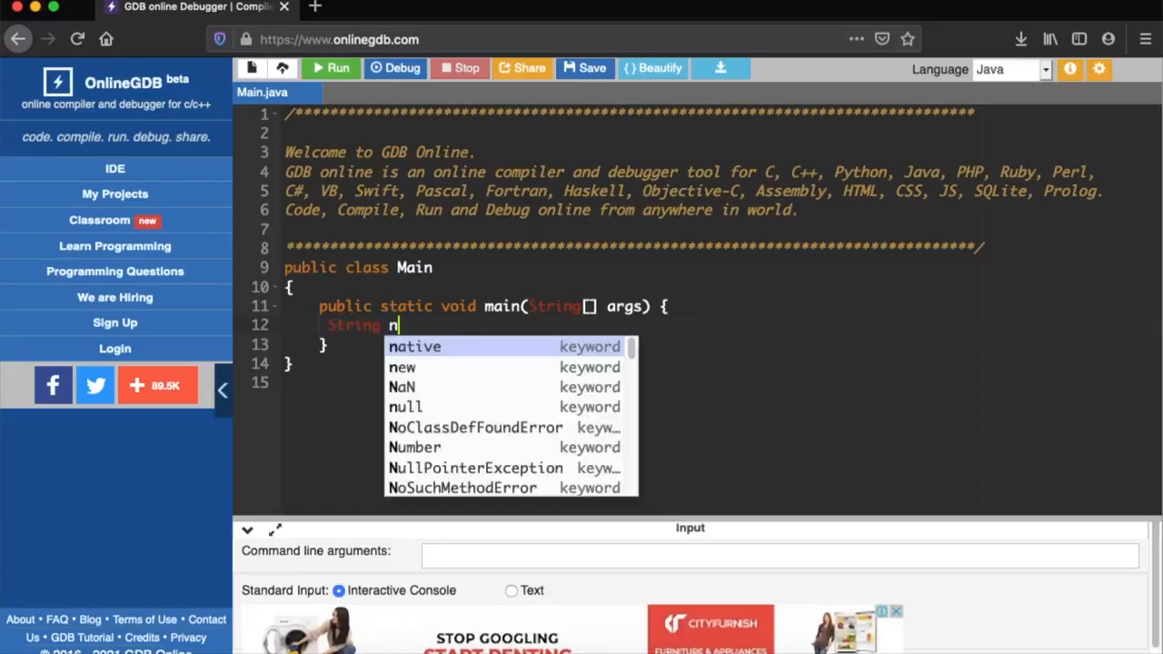
pyautogui.write('ame')
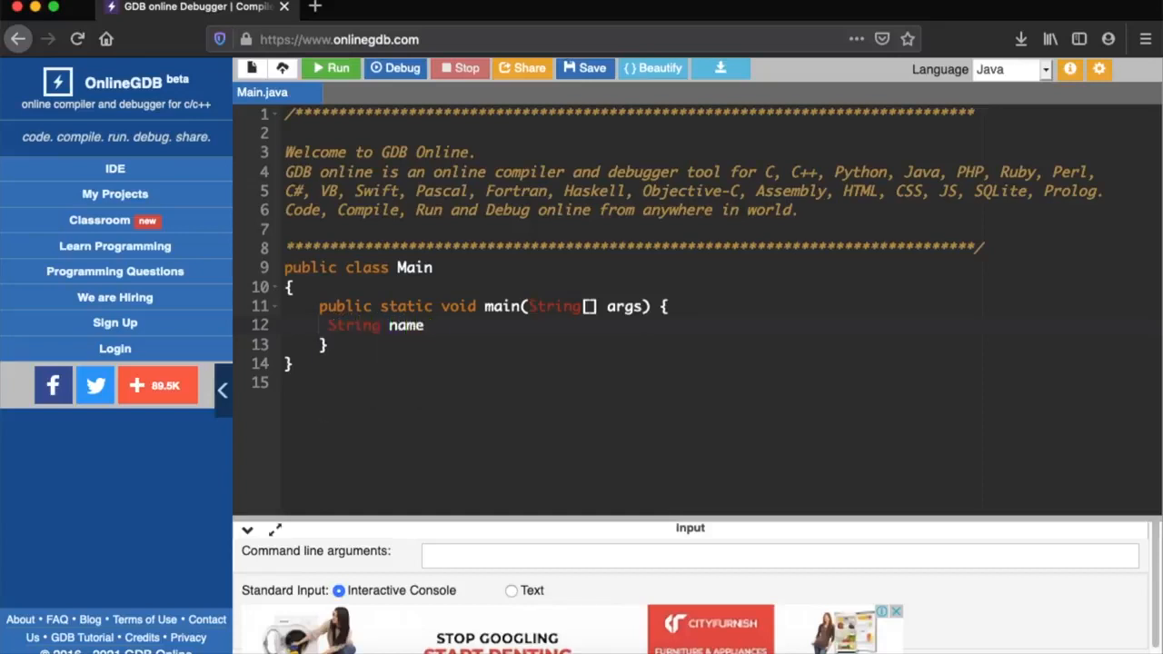
pyautogui.write('= ""')
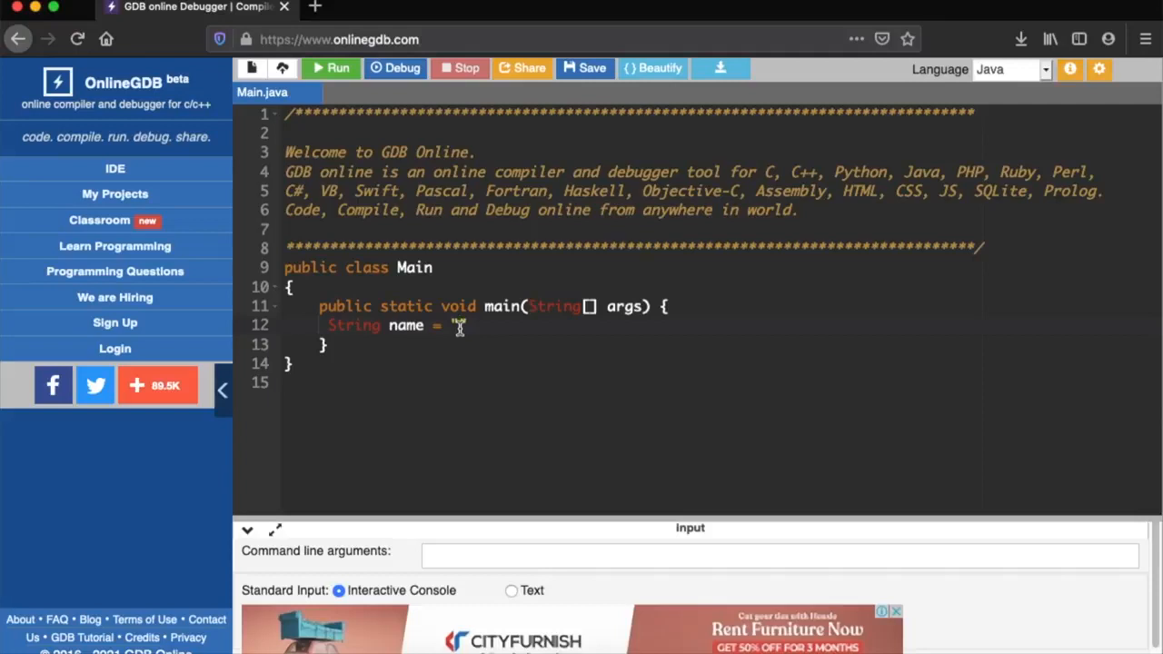
pyautogui.write('P')
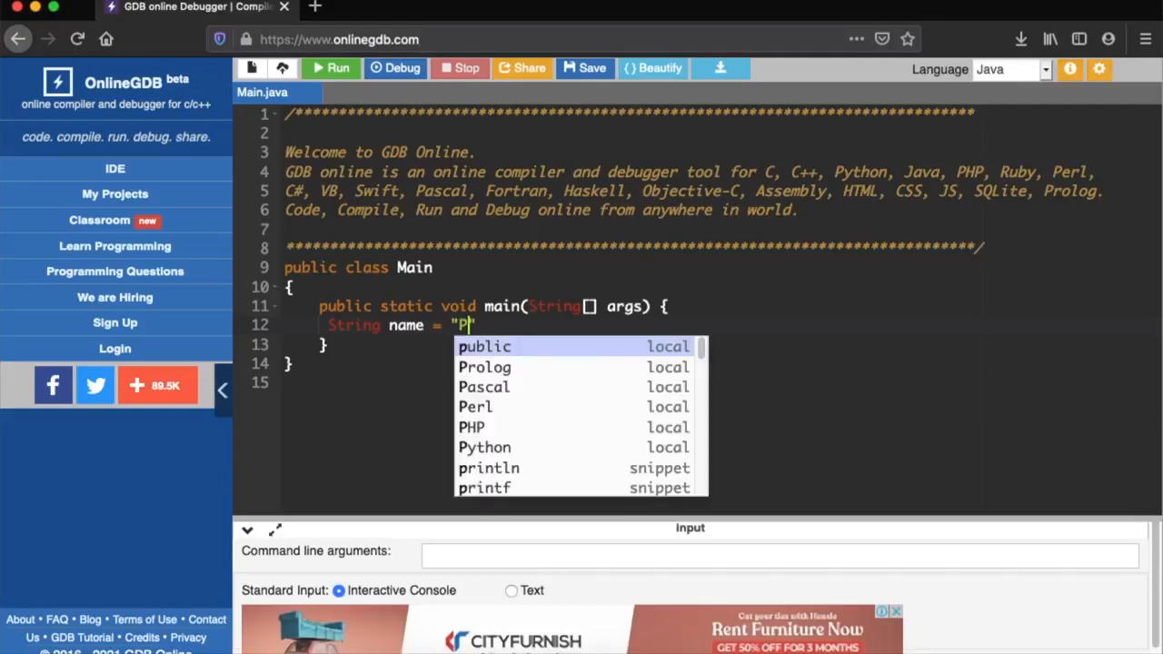
pyautogui.write('requel')
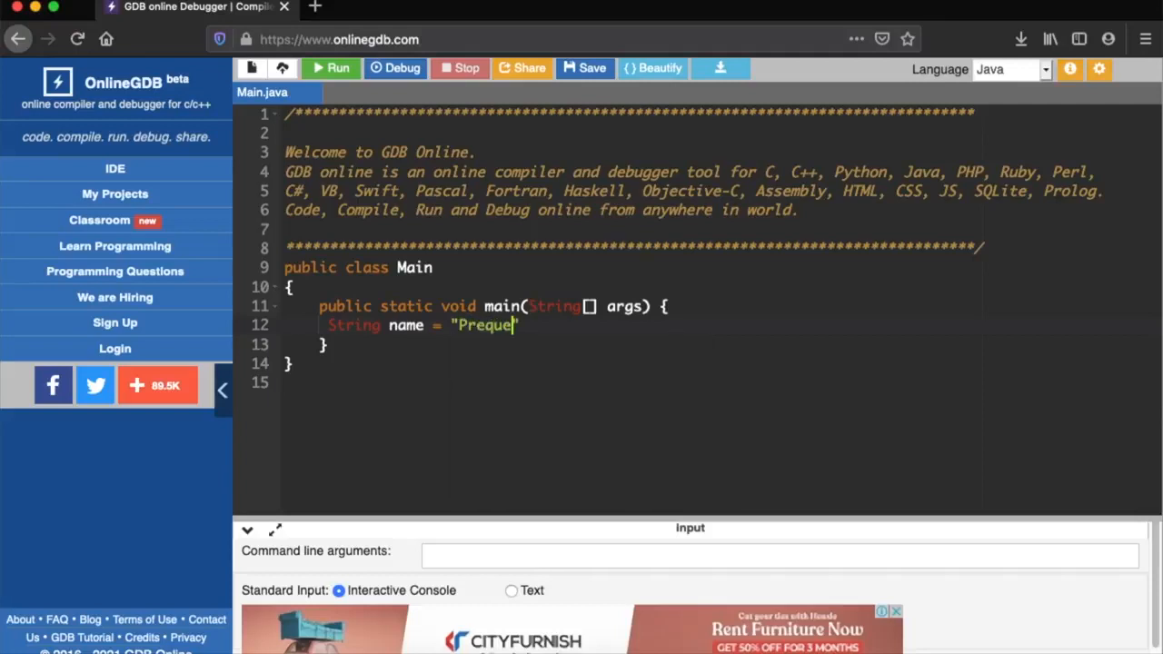
pyautogui.write('Coder')
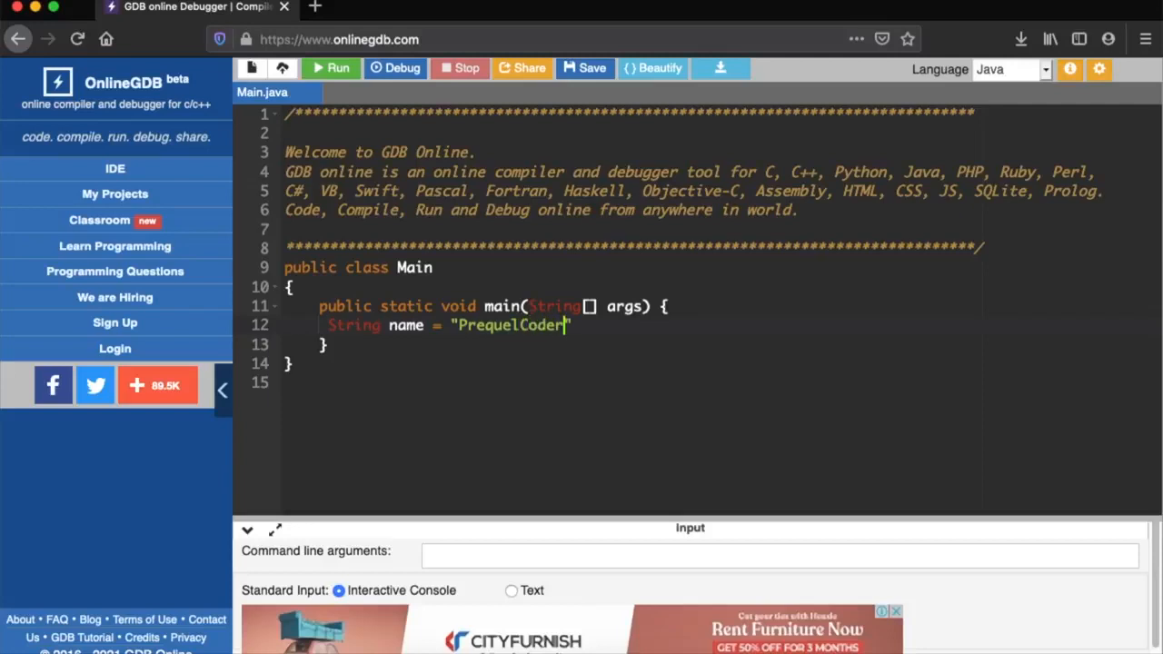
# - On a new line, begin a System.out.println call using autocomplete
pyautogui.press('Enter')
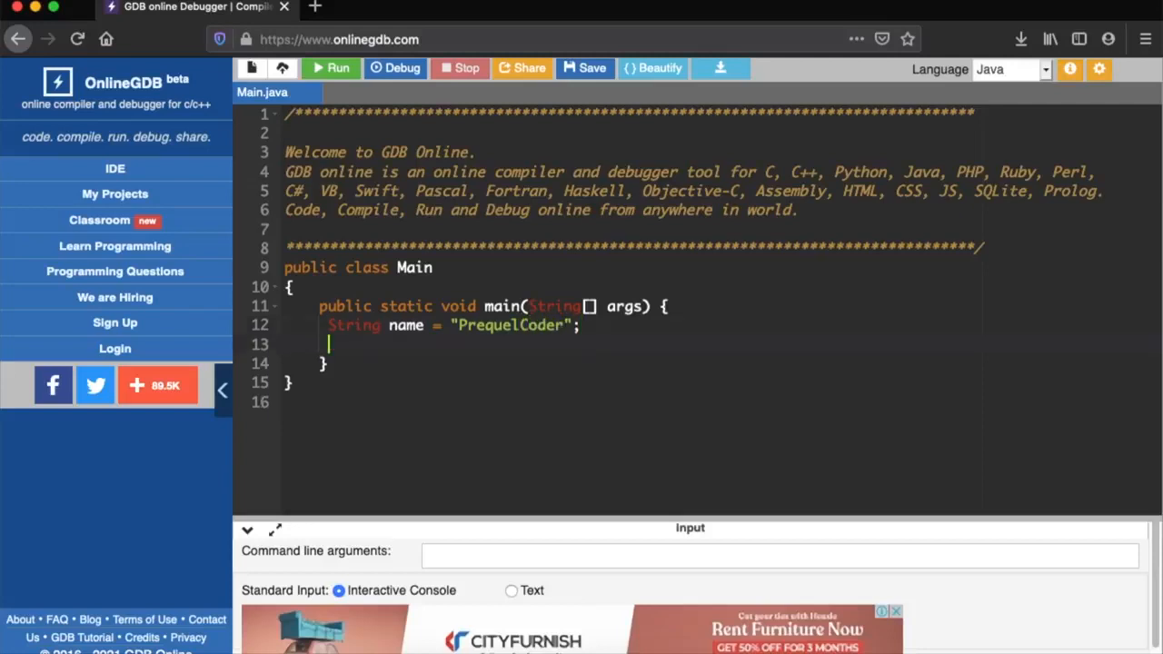
pyautogui.write('syst')
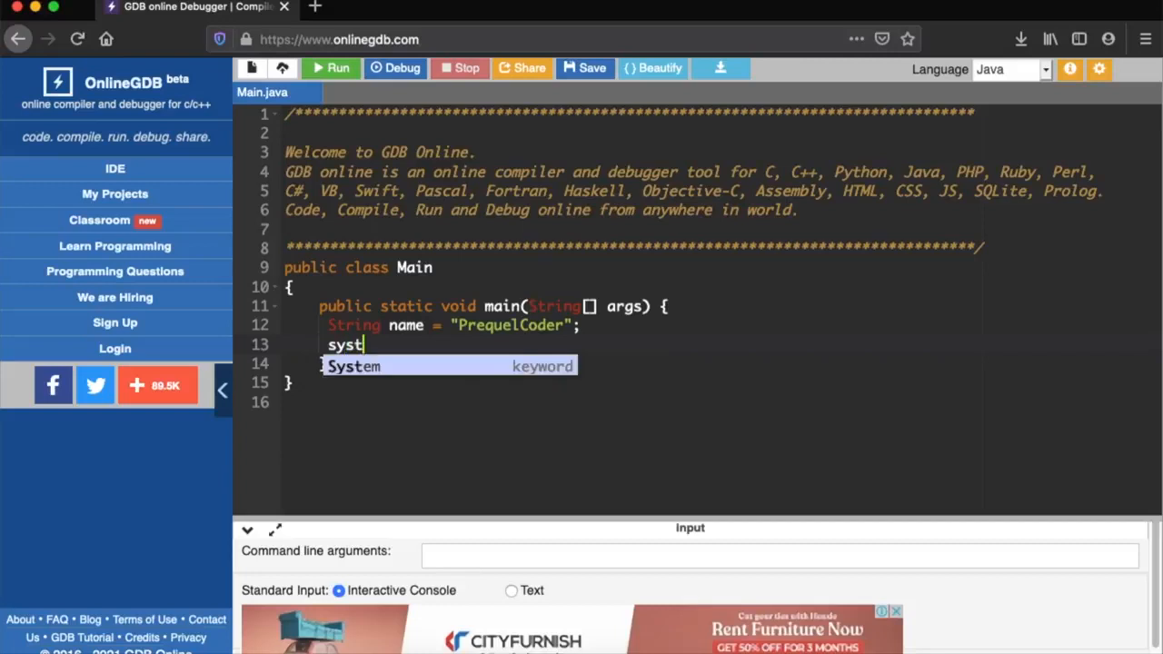
pyautogui.press('Backspace')
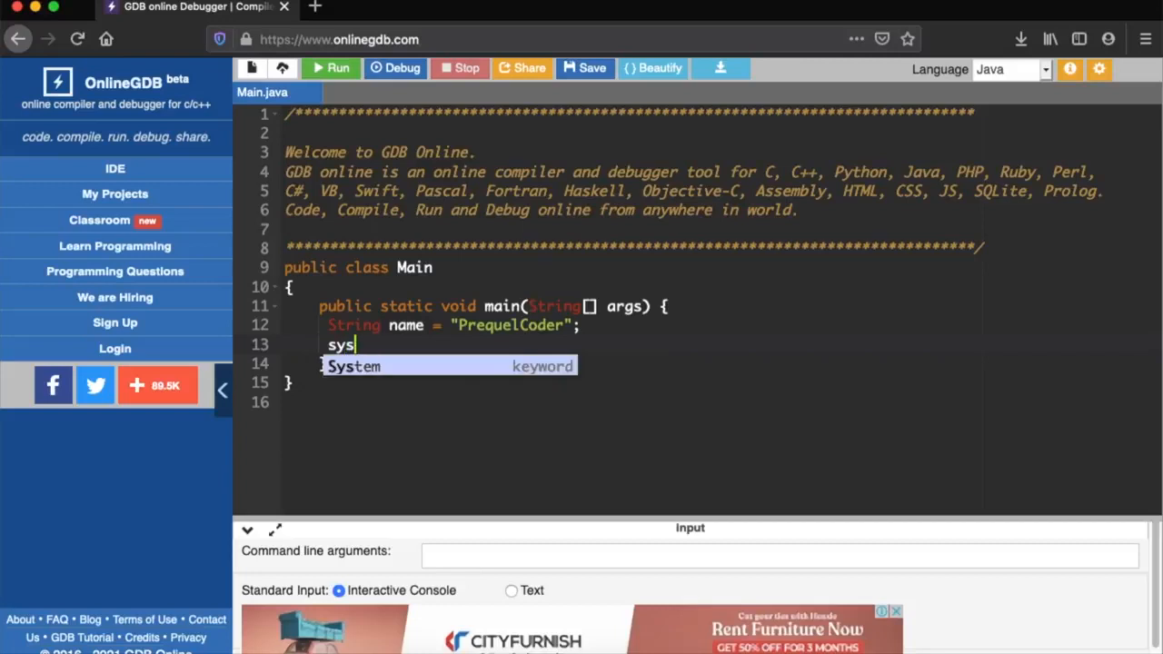
pyautogui.write('println();')
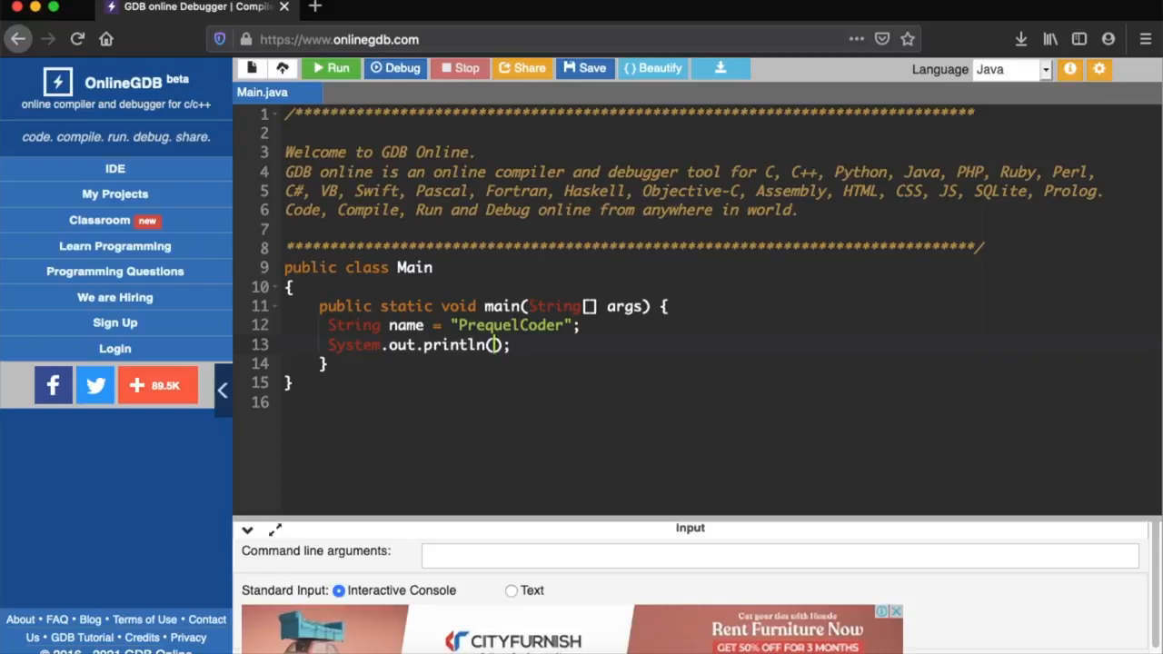
pyautogui.write('n')
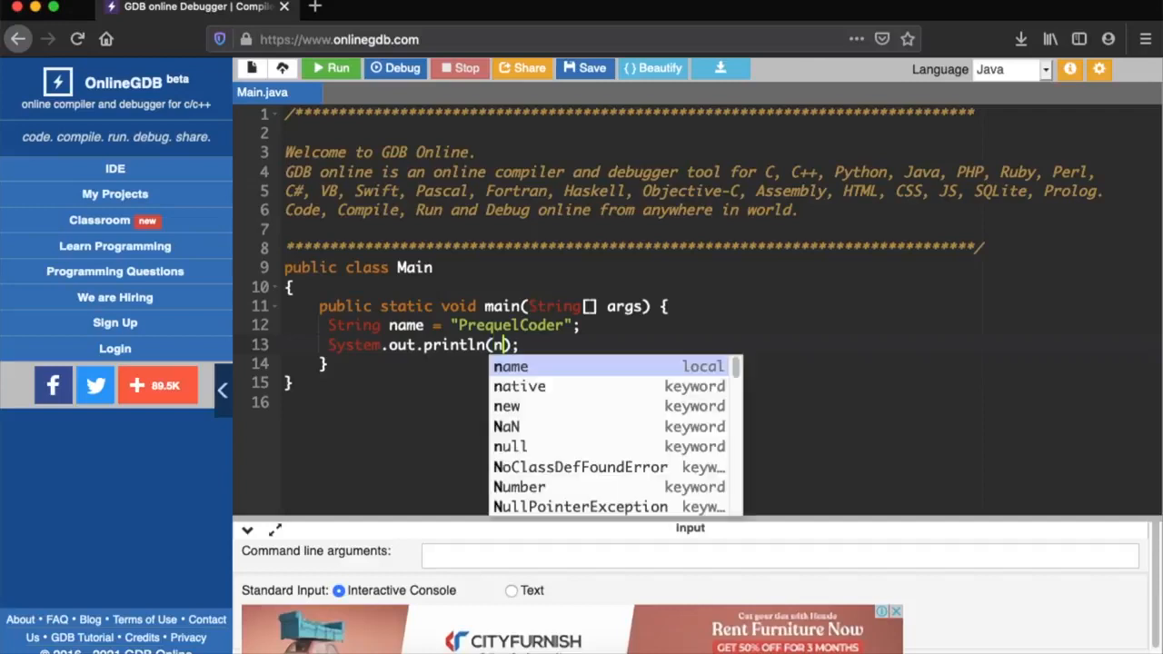
# - Print name and run it in the debugger, outputting PrequelCoder
pyautogui.click(511, 366)
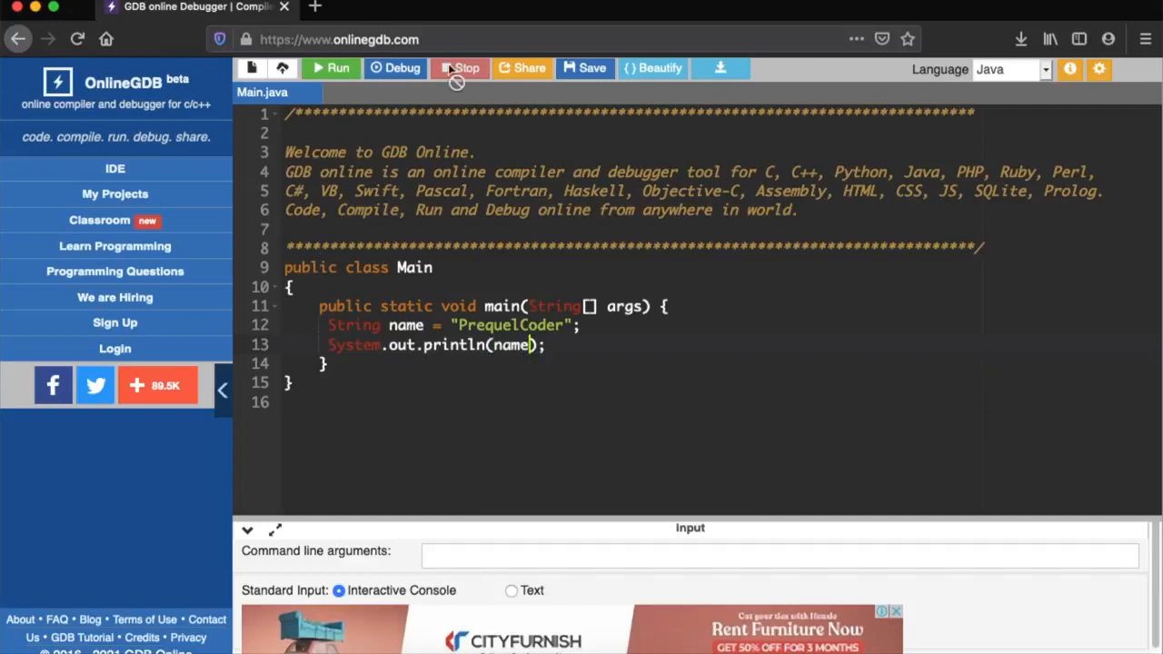
pyautogui.click(395, 68)
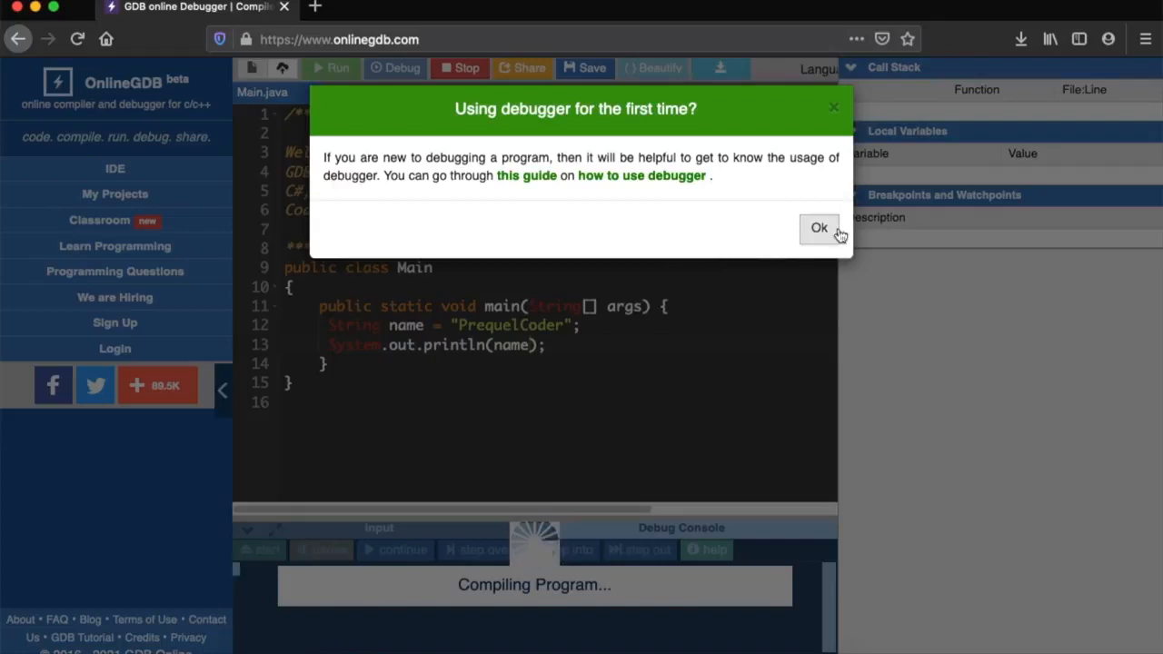
pyautogui.click(818, 228)
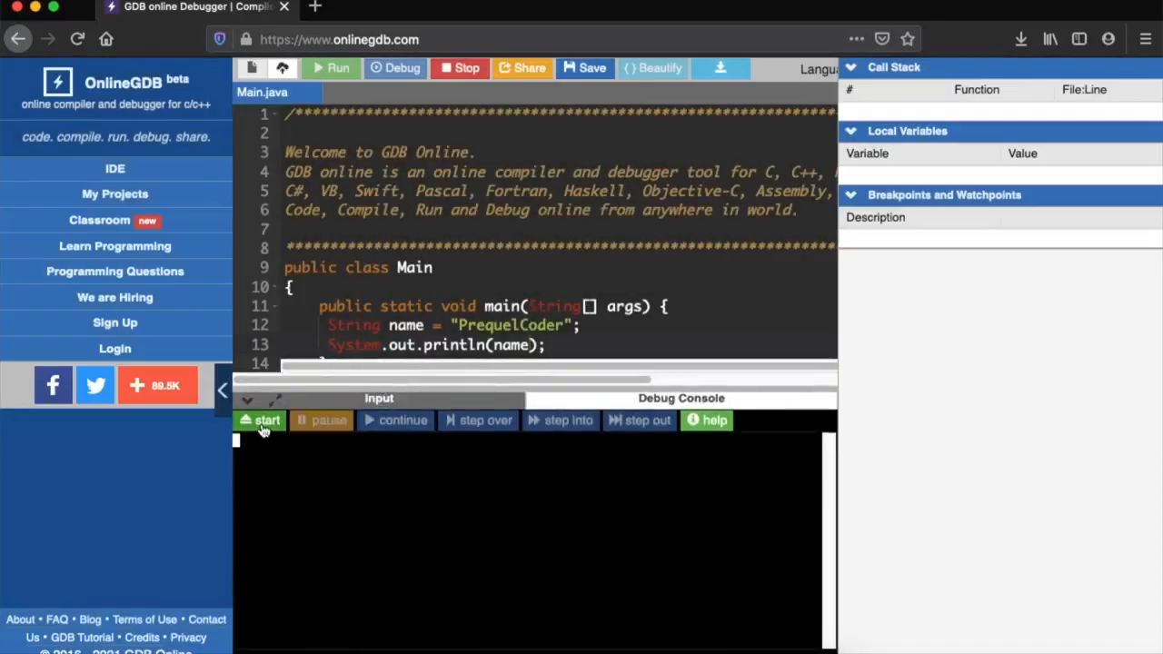
pyautogui.click(260, 420)
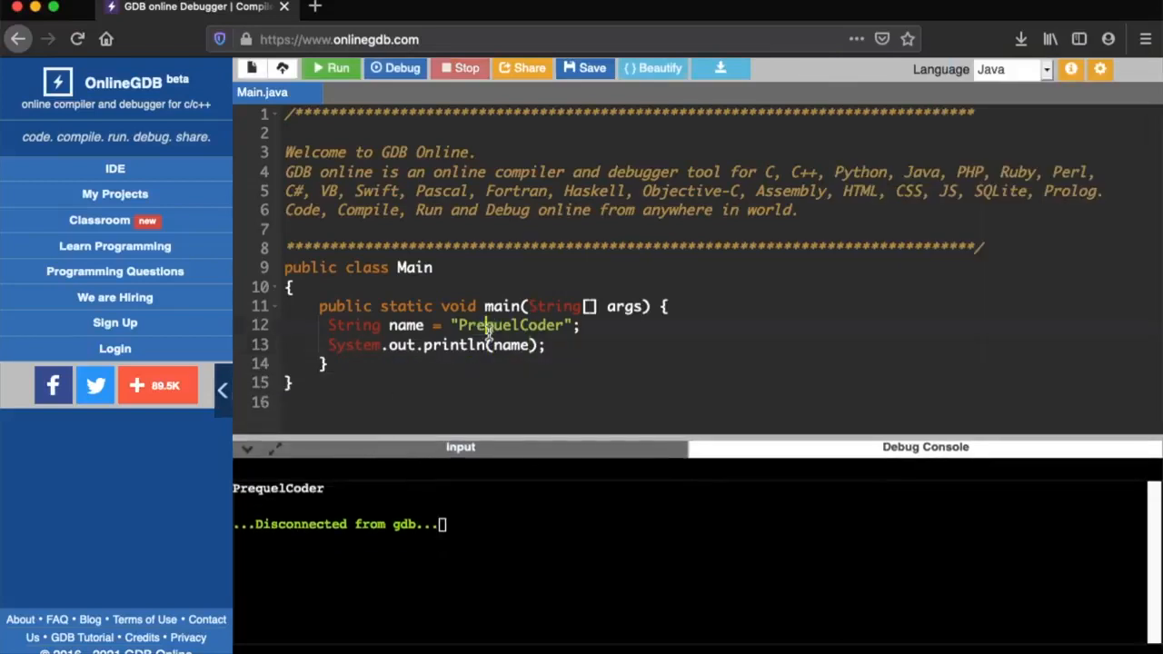
pyautogui.doubleClick(511, 325)
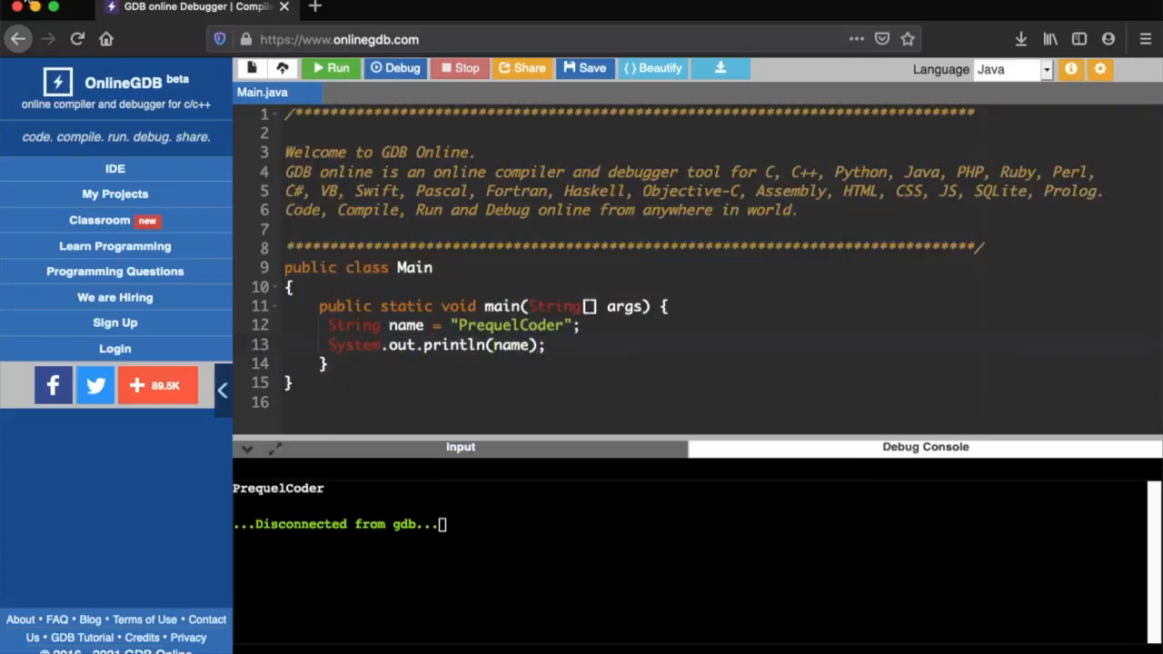
pyautogui.moveTo(40, 10)
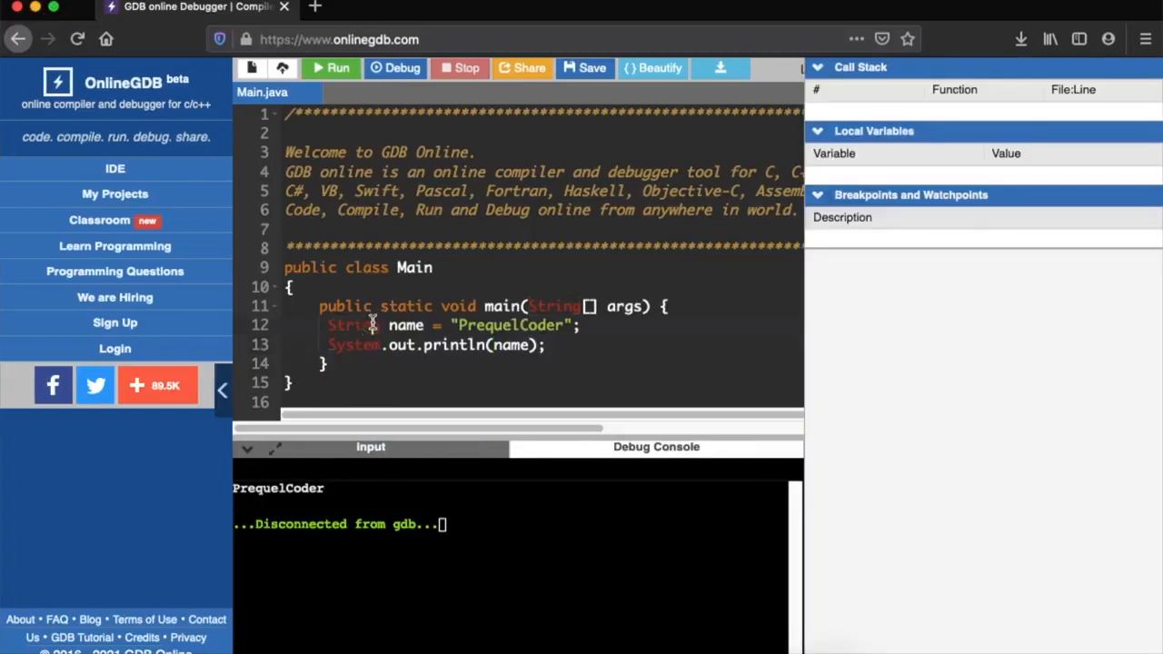
# - Change the declaration to int MyNum = 4 and the println argument to myNum
pyautogui.write('int')
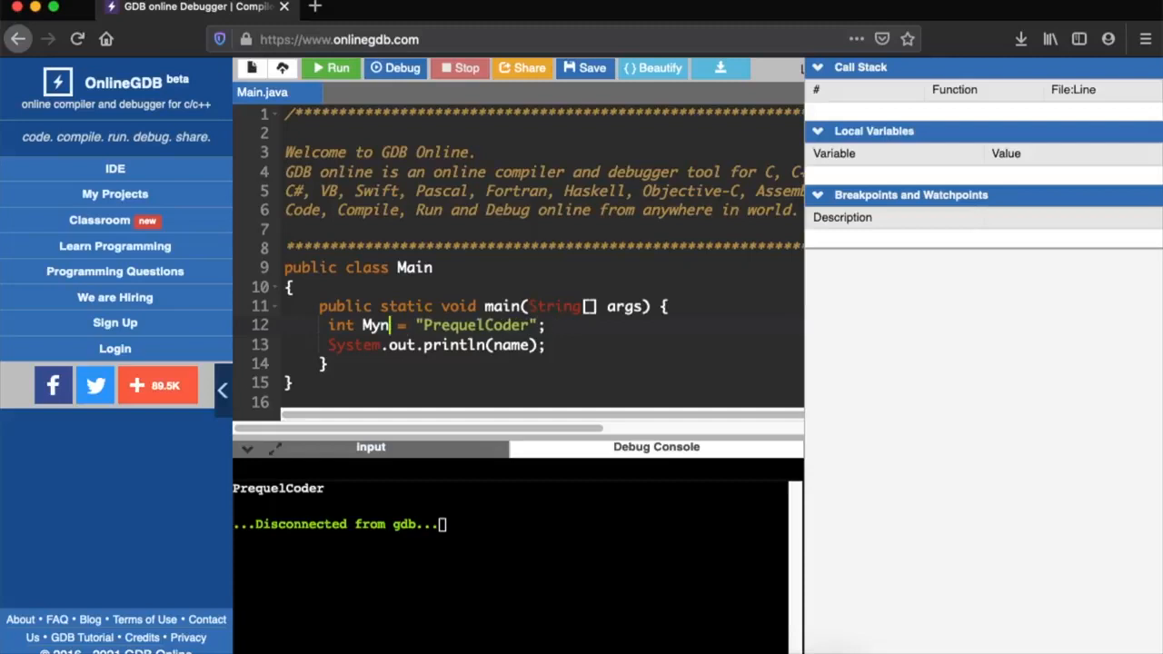
pyautogui.write('Num = 4;')
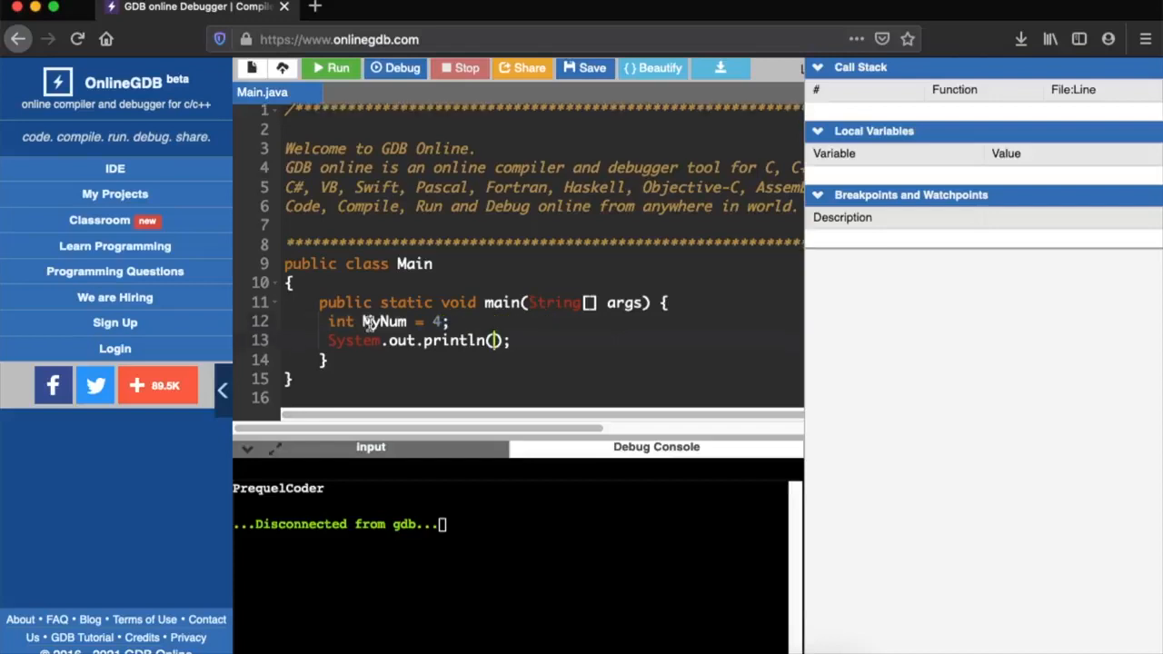
pyautogui.write('m')
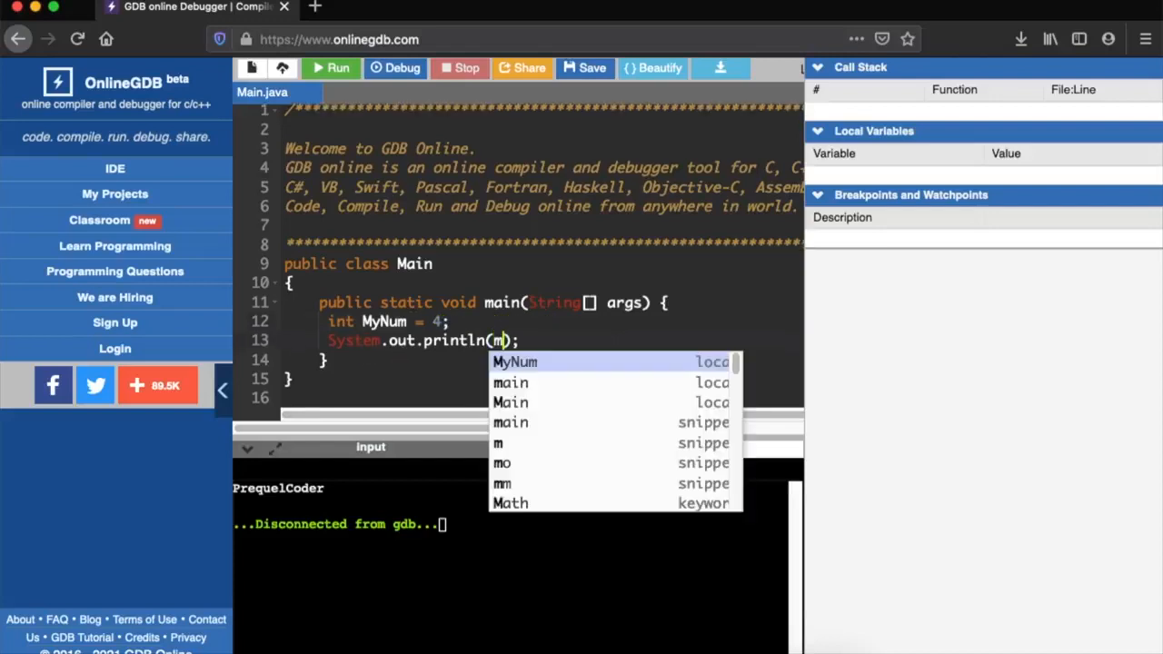
pyautogui.write('yNum')
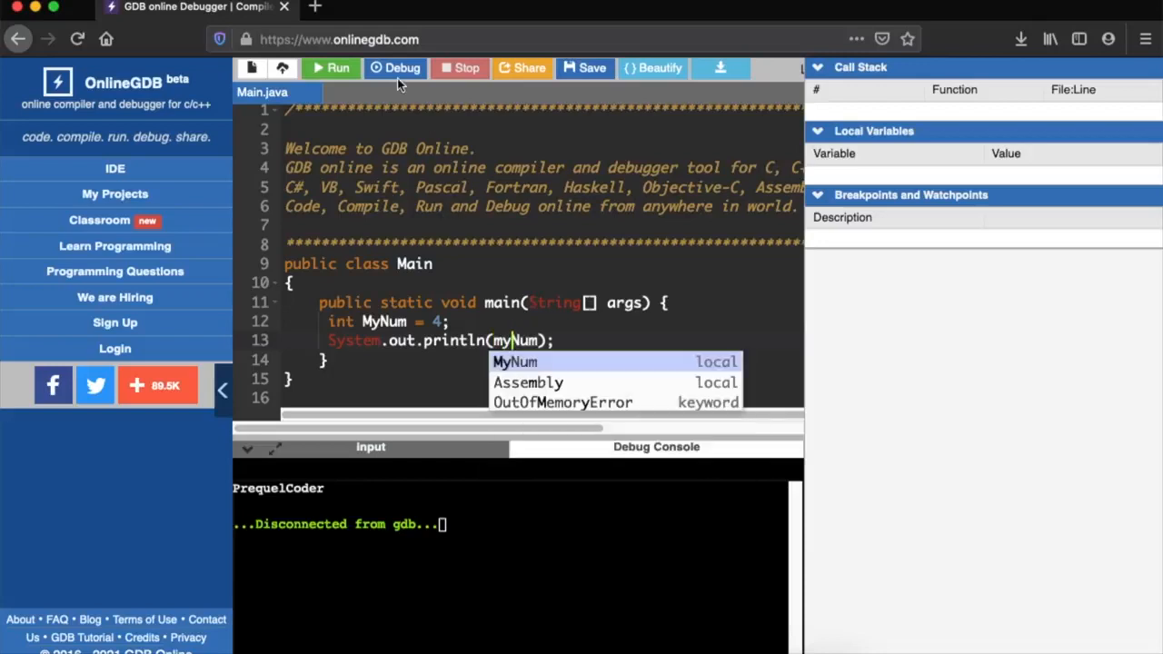
# - Compile, hit the cannot-find-symbol error for myNum, and correct it to MyNum
pyautogui.click(395, 68)
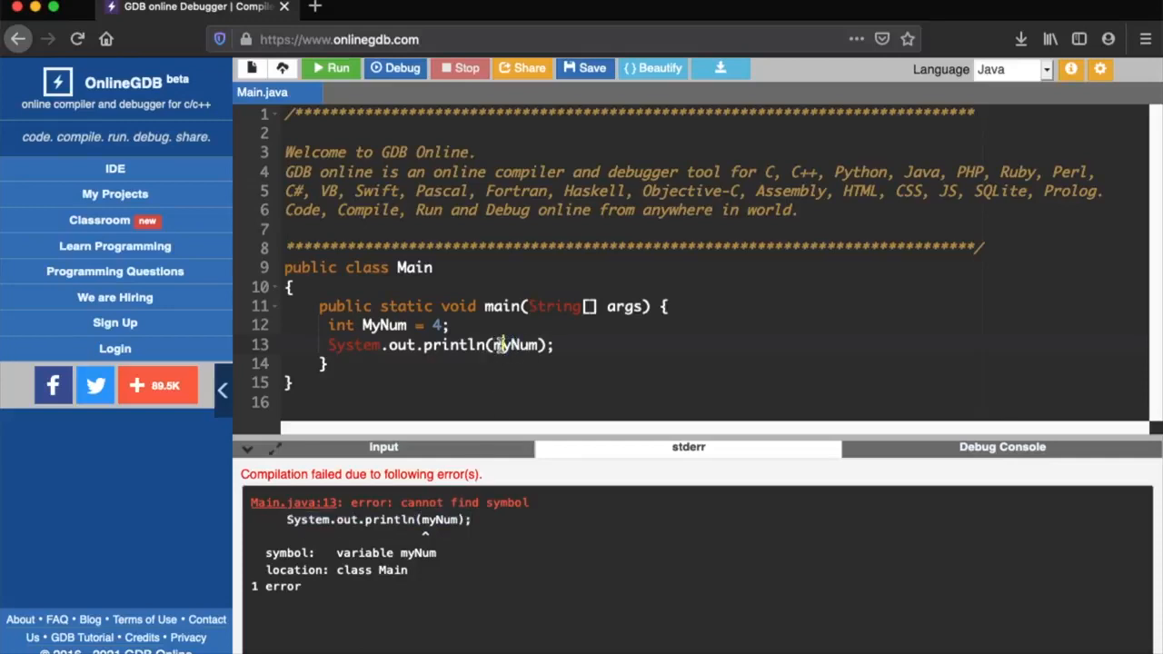
pyautogui.click(504, 346)
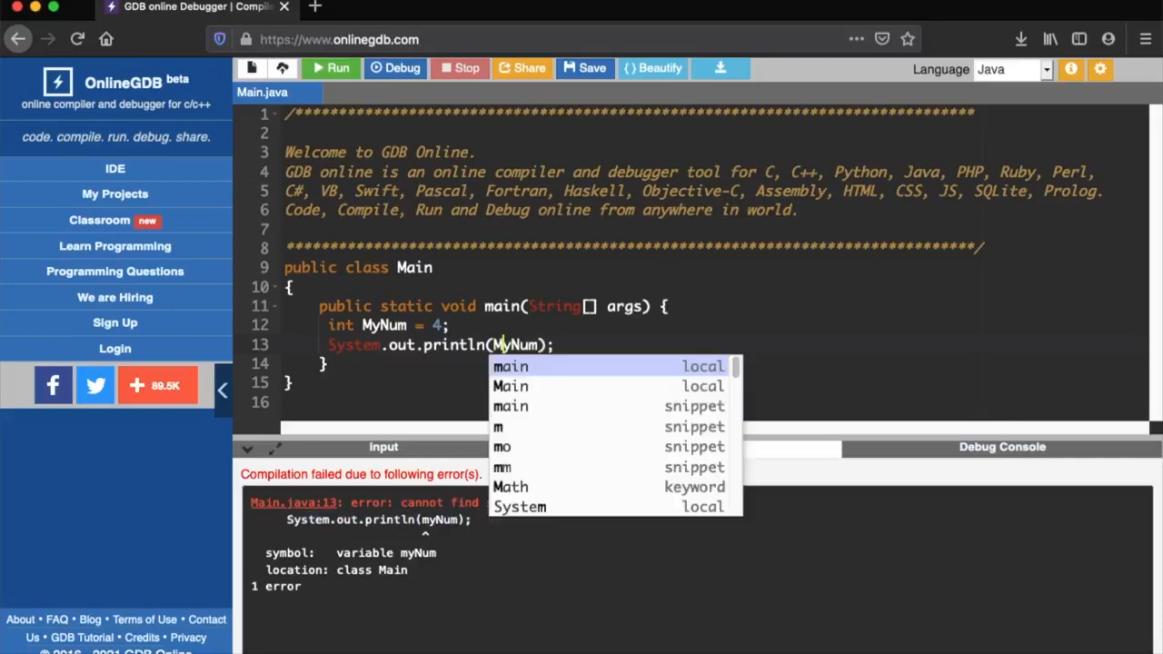
# - Run the corrected program in the debugger so the console prints 4
pyautogui.click(397, 68)
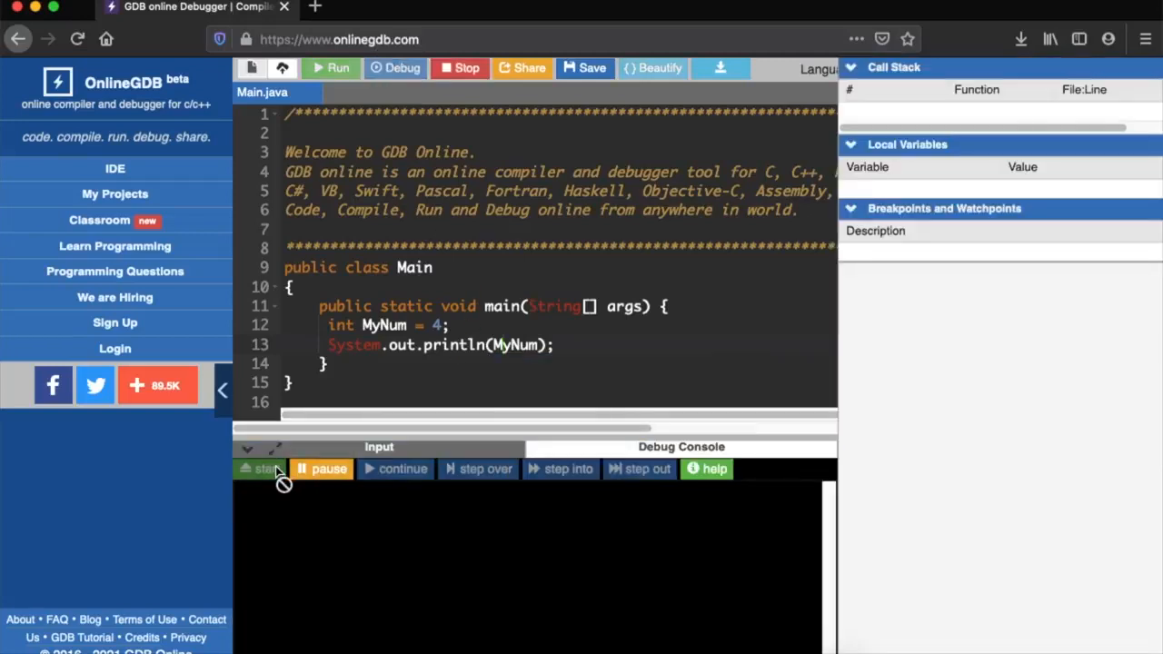
pyautogui.click(265, 469)
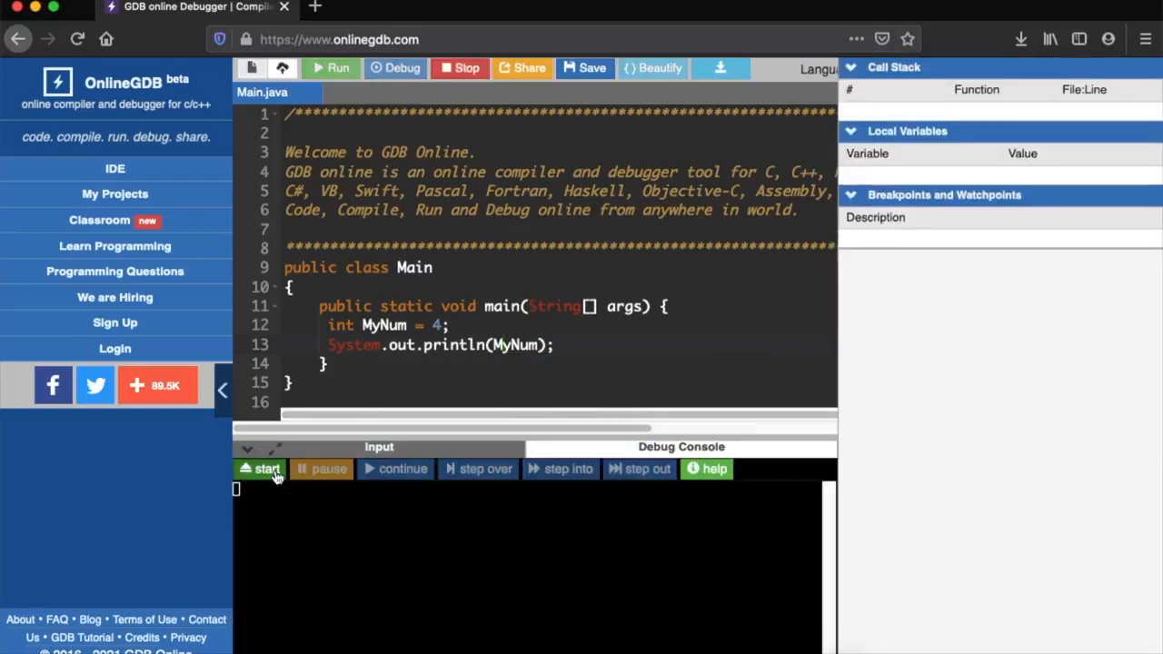
pyautogui.click(262, 469)
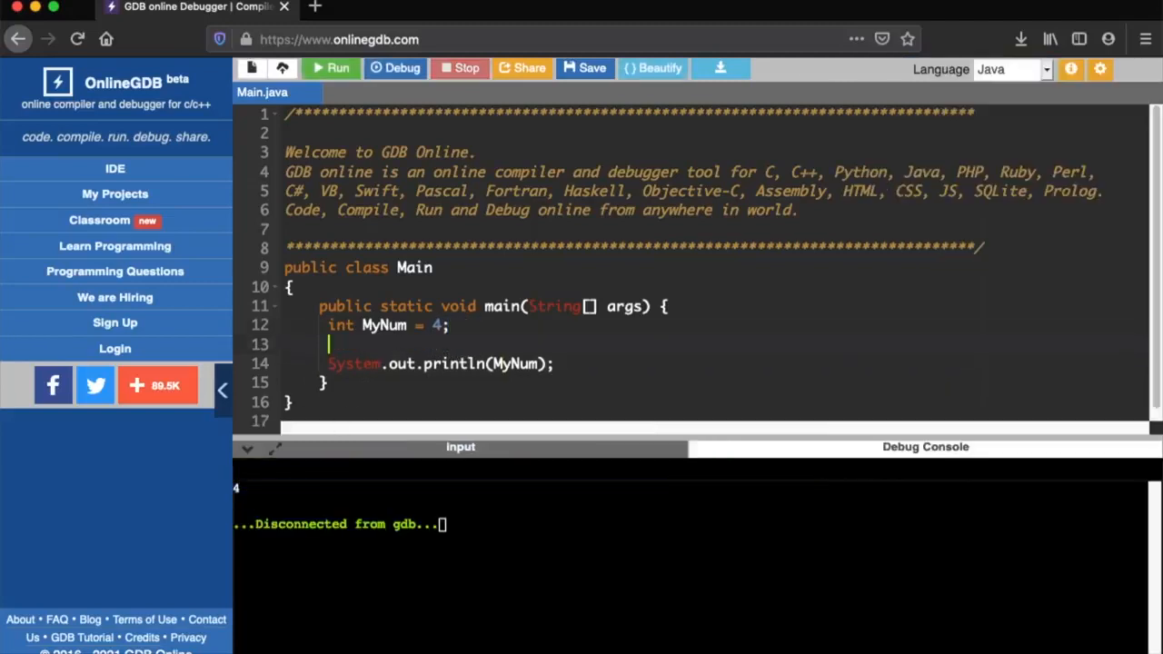
# - Add myNum = 9;, observe the cannot-find-symbol compile error, and delete the line
pyautogui.write('myNum =')
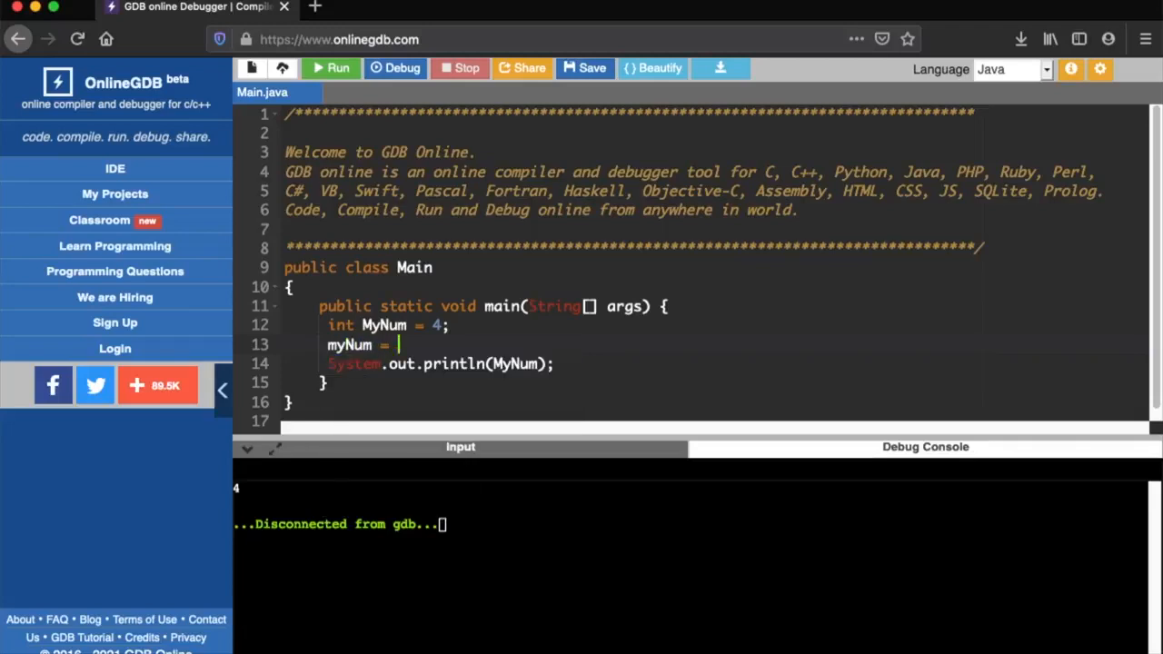
pyautogui.write('9;')
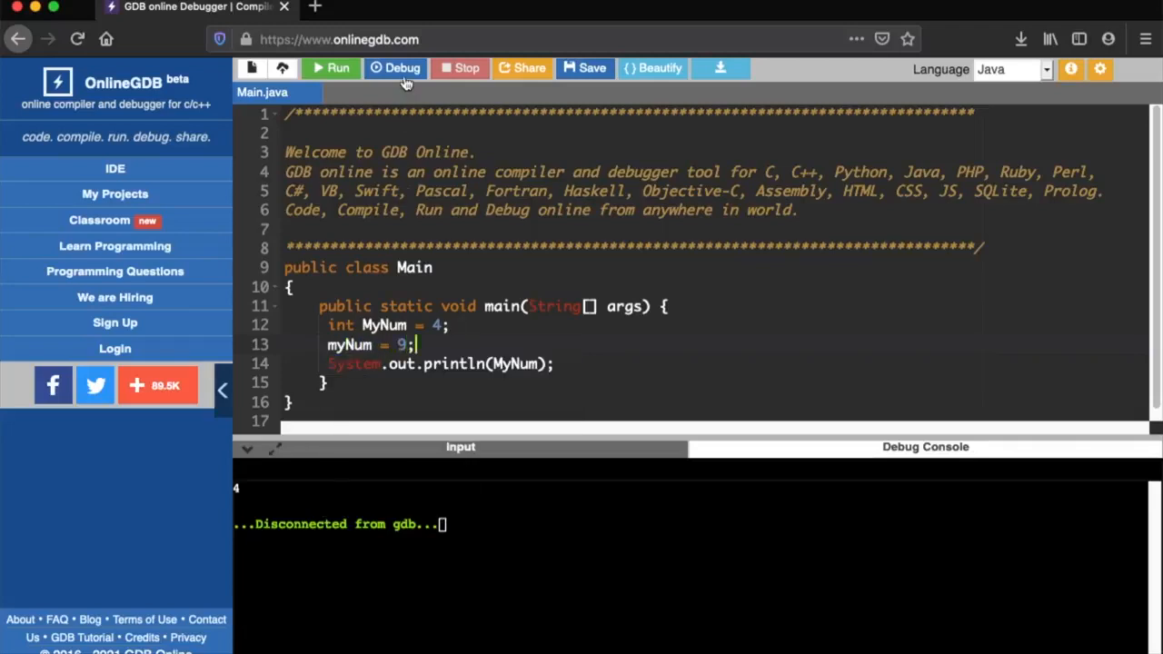
pyautogui.click(395, 68)
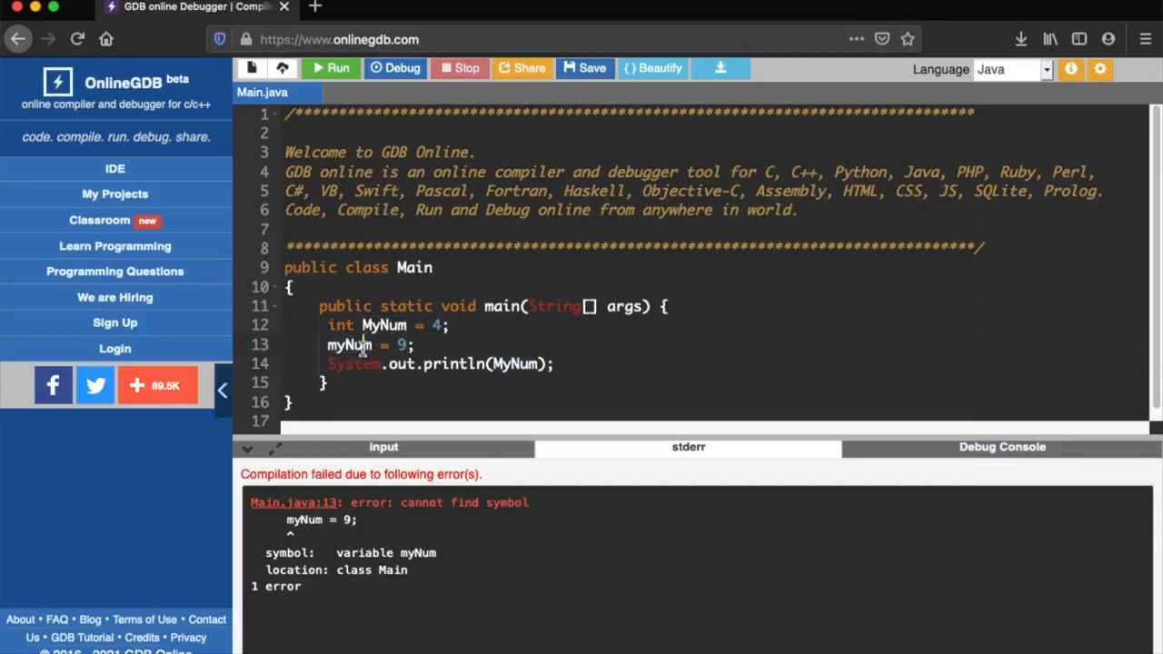
pyautogui.press('Backspace')
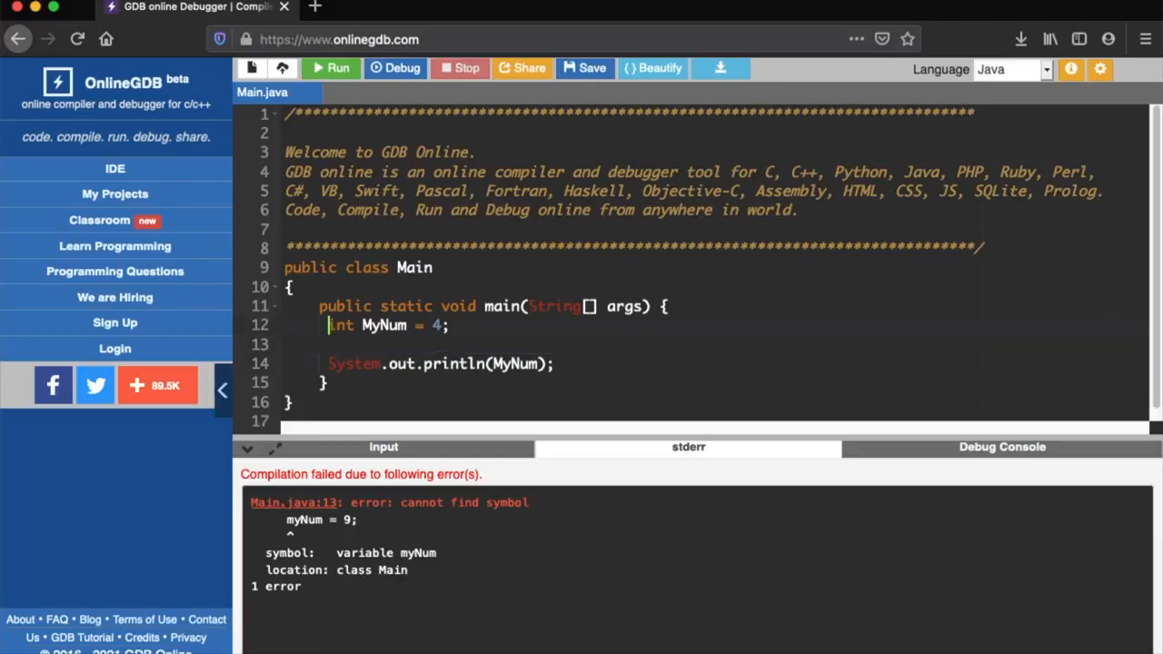
# - Make MyNum final, run it to print 4, then revert and start a new int line
pyautogui.write('final')
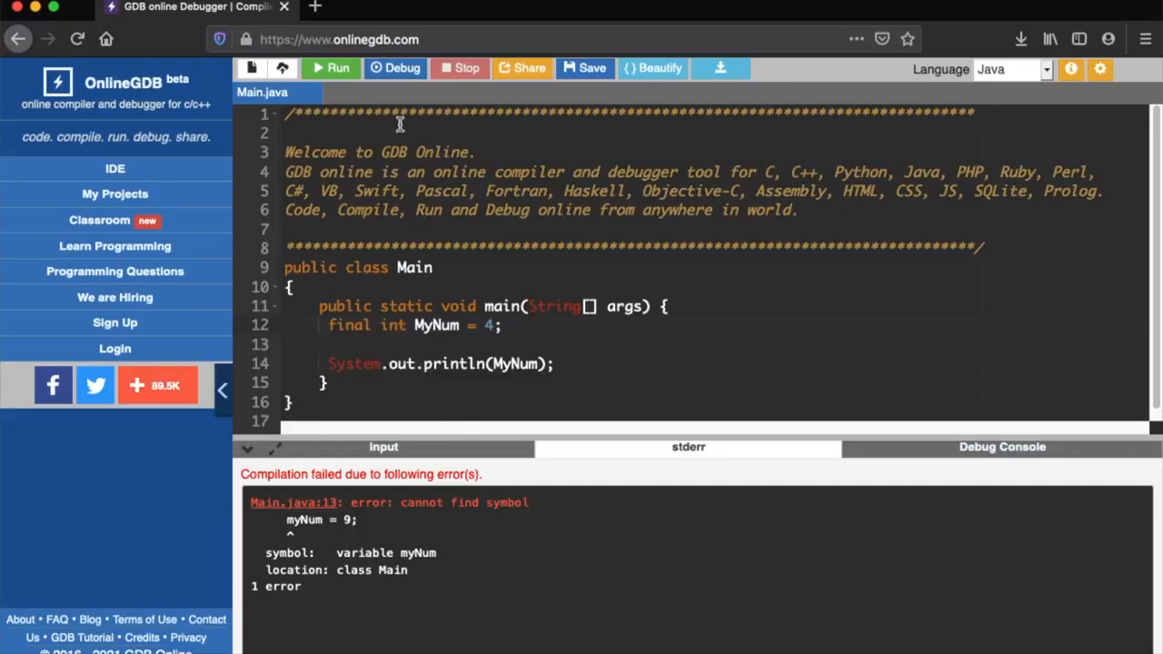
pyautogui.click(395, 69)
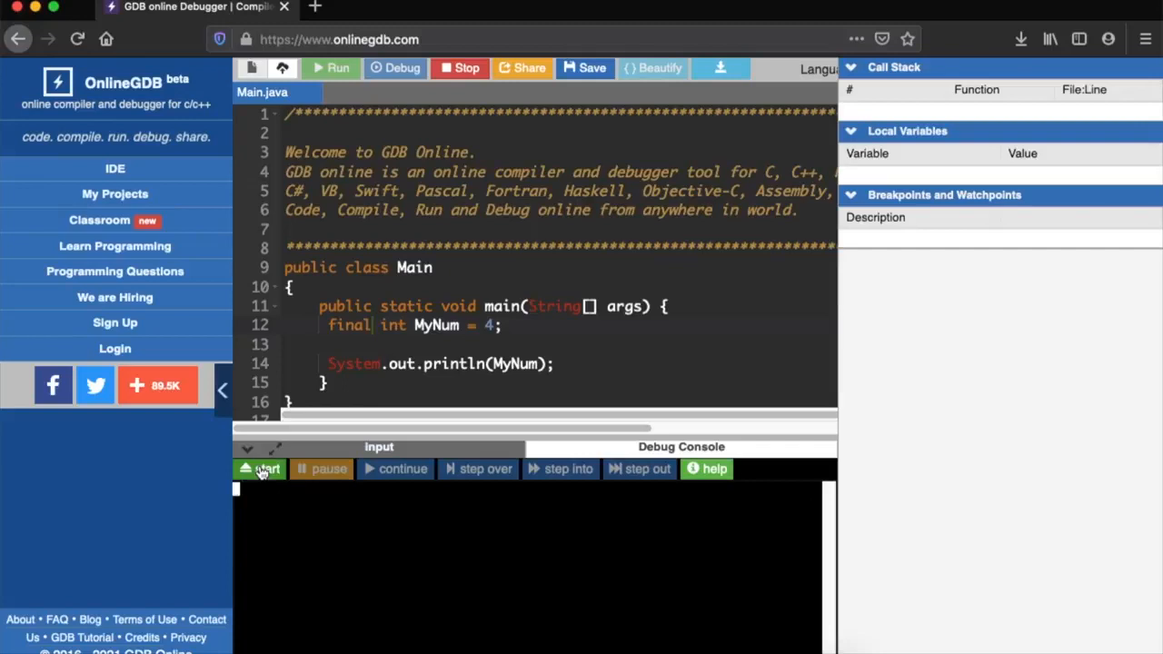
pyautogui.click(261, 469)
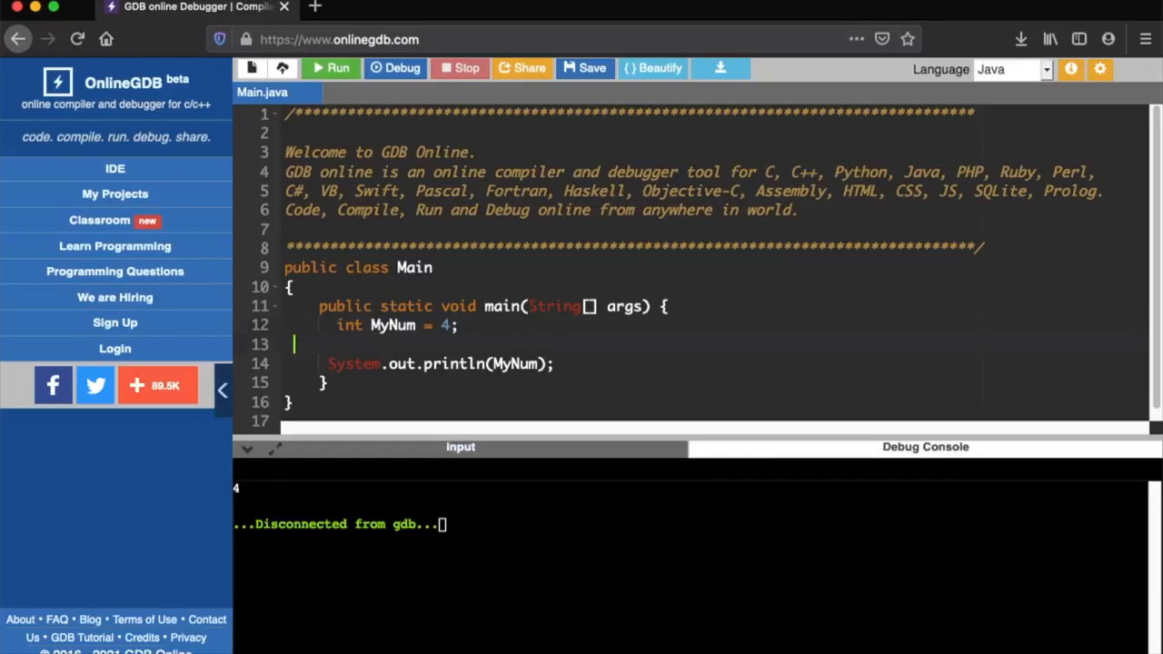
pyautogui.write('in')
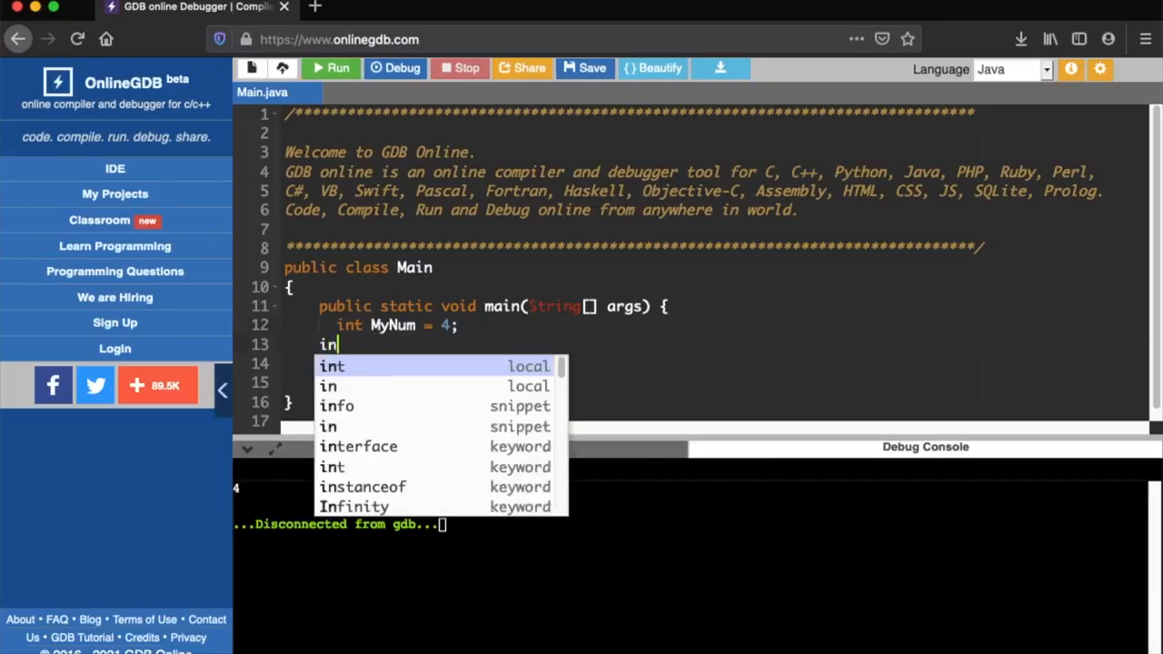
# - Declare int MyNum2 = 9, print MyNum + MyNum2, and run to output 13
pyautogui.write('t MyNum2 = 9;')
pyautogui.click(733, 363)
pyautogui.write('System.out.println();')
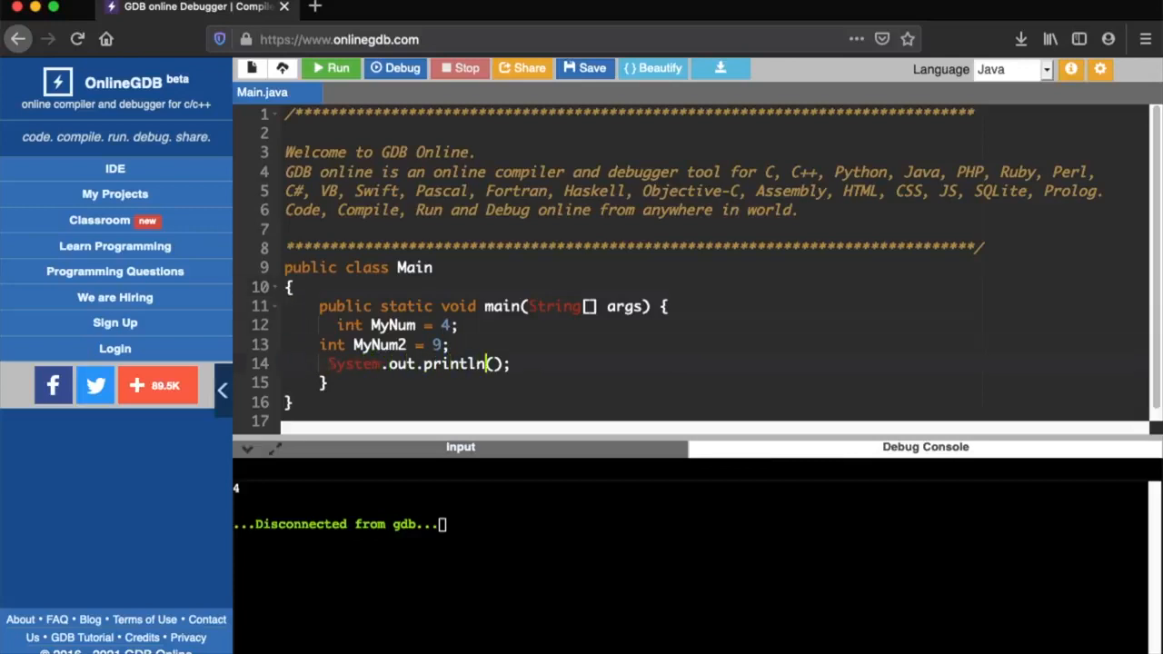
pyautogui.write('MyNum +')
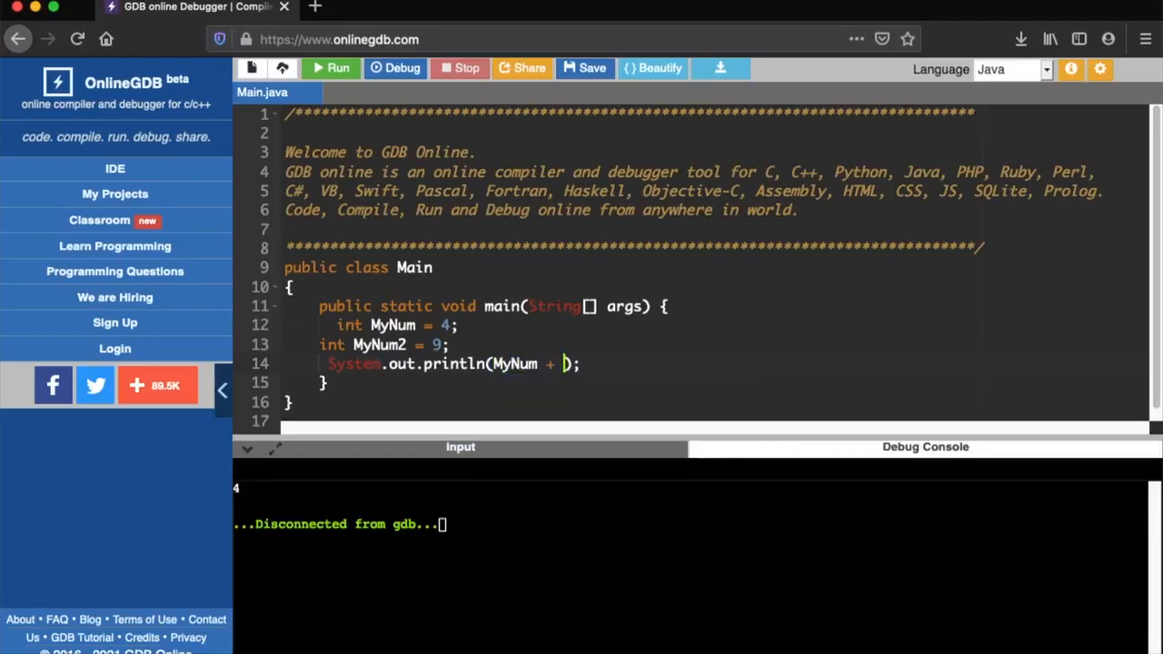
pyautogui.write('MyNum2')
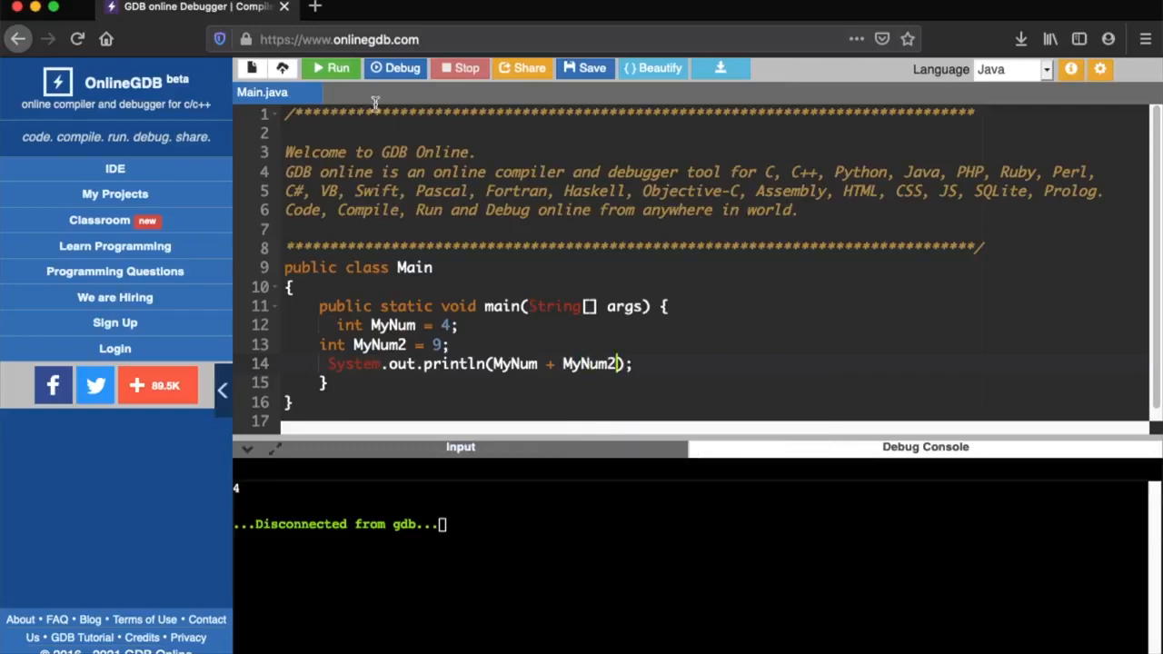
pyautogui.click(394, 67)
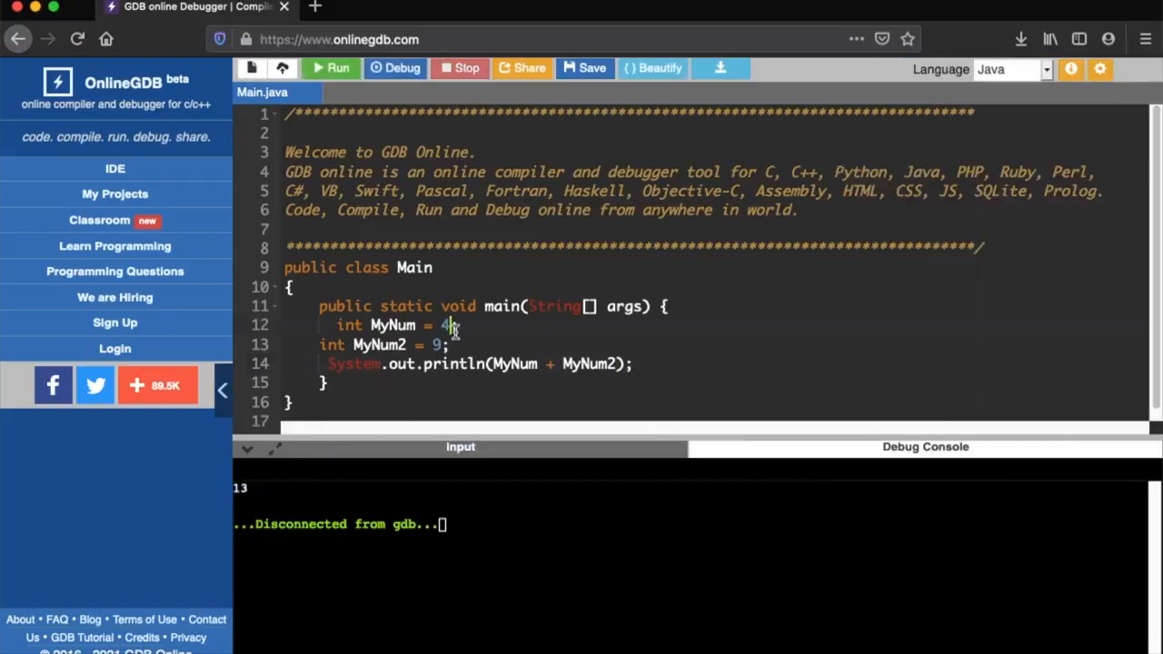
# - Edit values and operators, running subtraction (prints 1) and multiplication (prints 72) in the debugger
pyautogui.write('8')
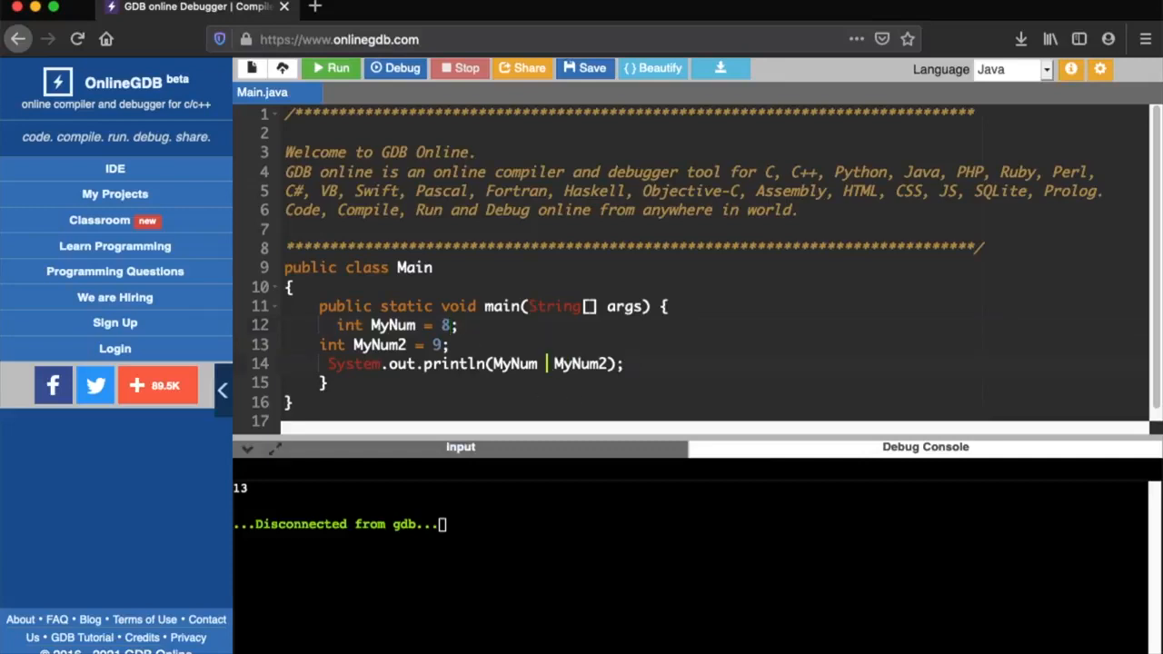
pyautogui.click(395, 67)
pyautogui.write('-')
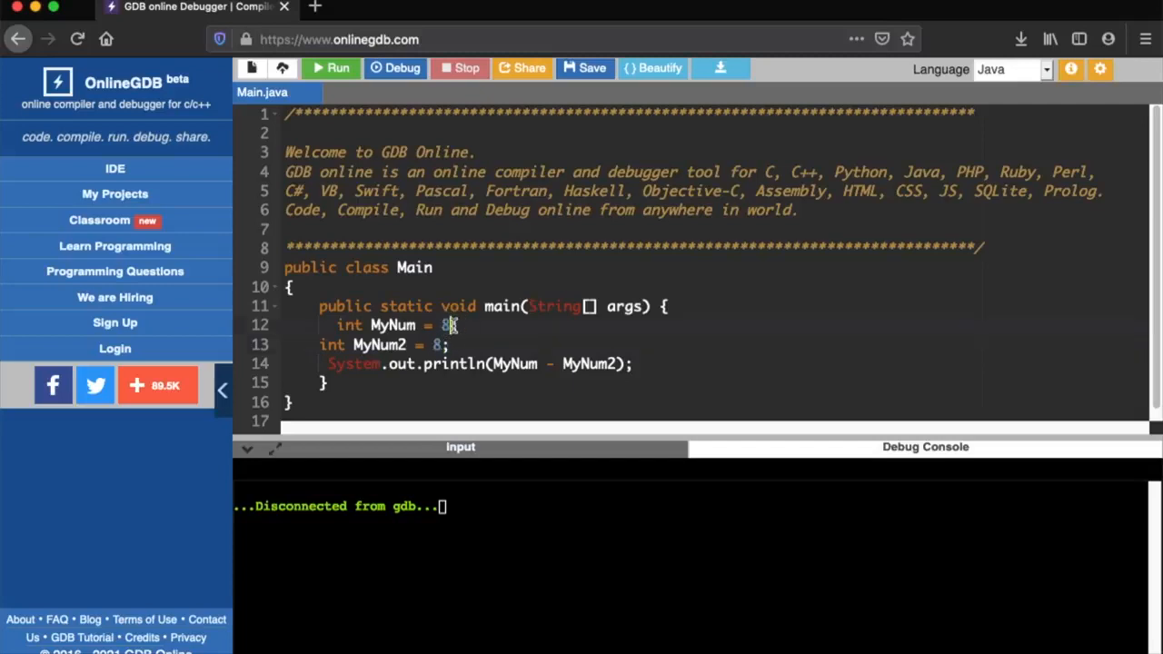
pyautogui.click(395, 68)
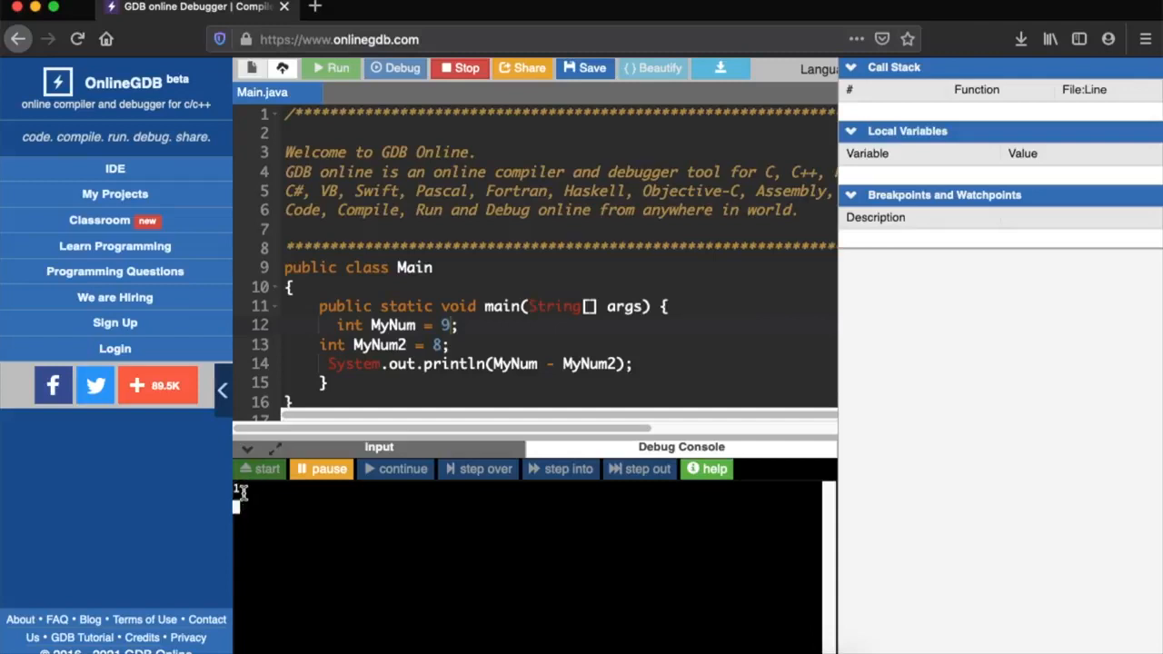
pyautogui.click(459, 68)
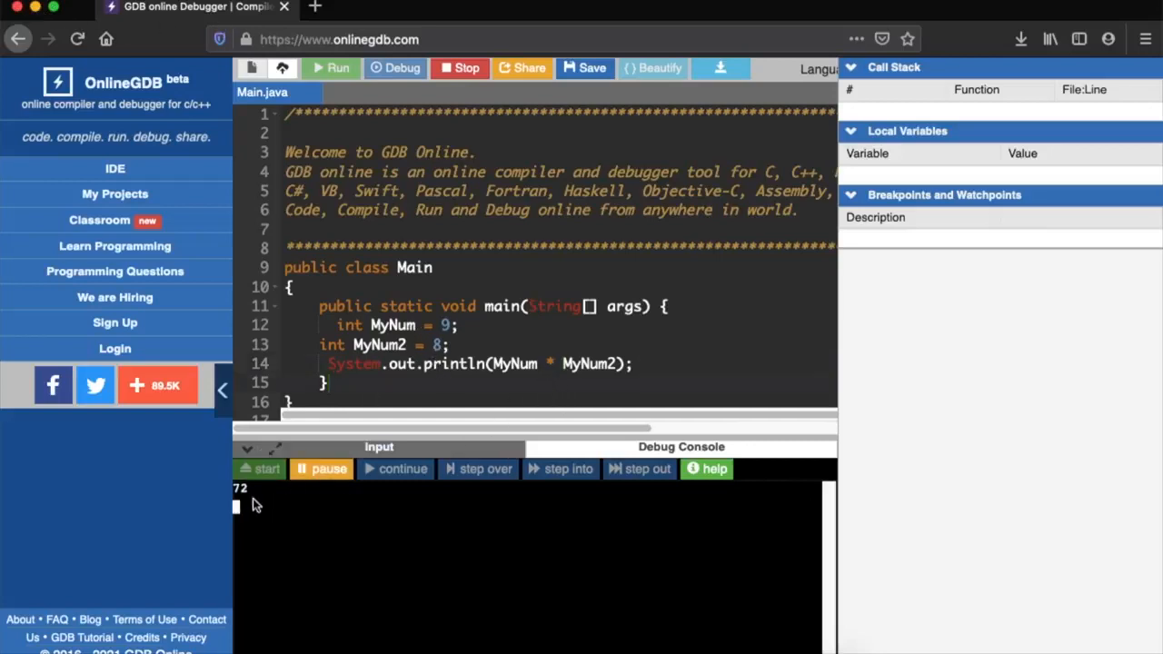
pyautogui.click(459, 68)
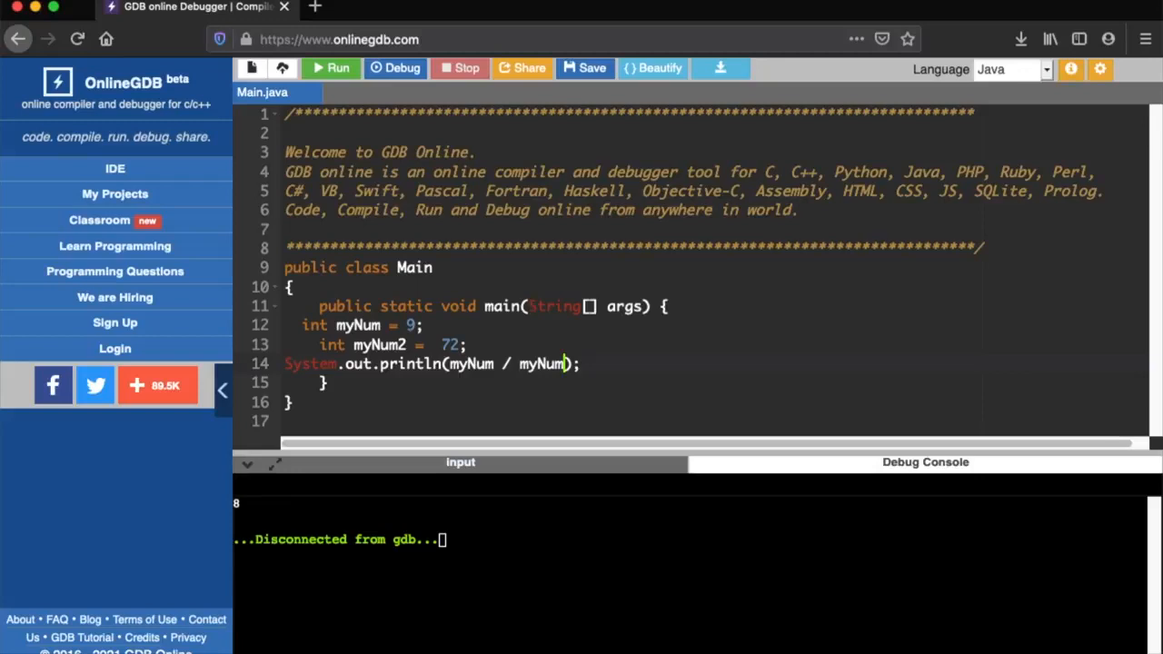
# - Run myNum / myNum2 (9 / 72) in the debugger so the console prints 0
pyautogui.click(396, 68)
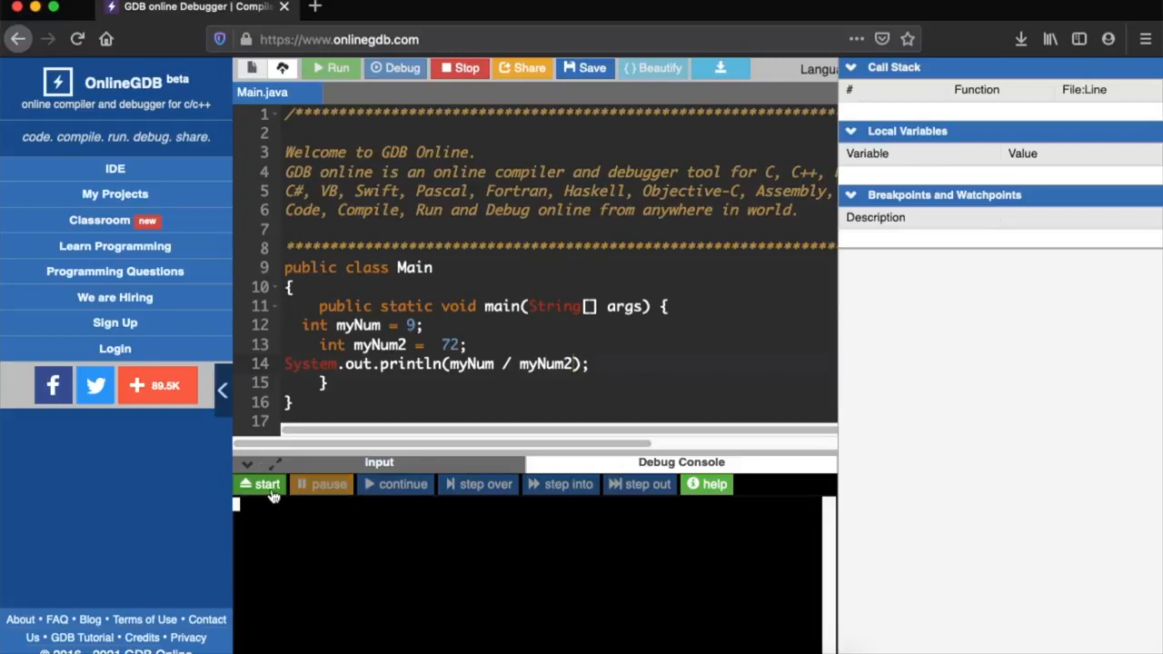
pyautogui.click(258, 484)
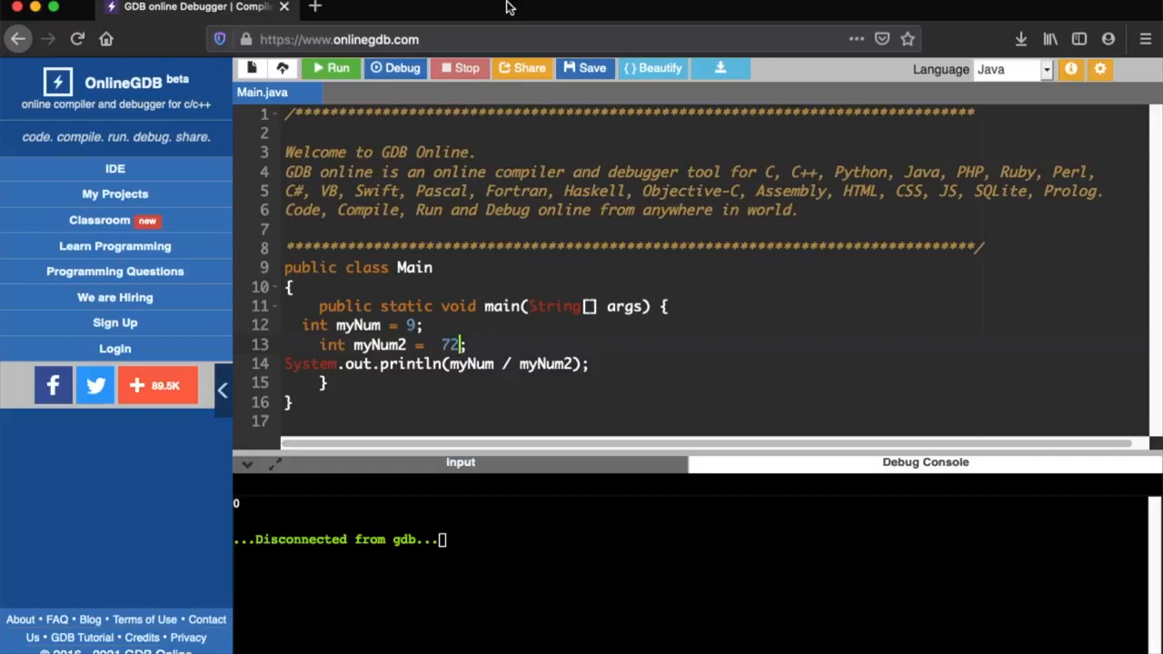
pyautogui.moveTo(86, 93)
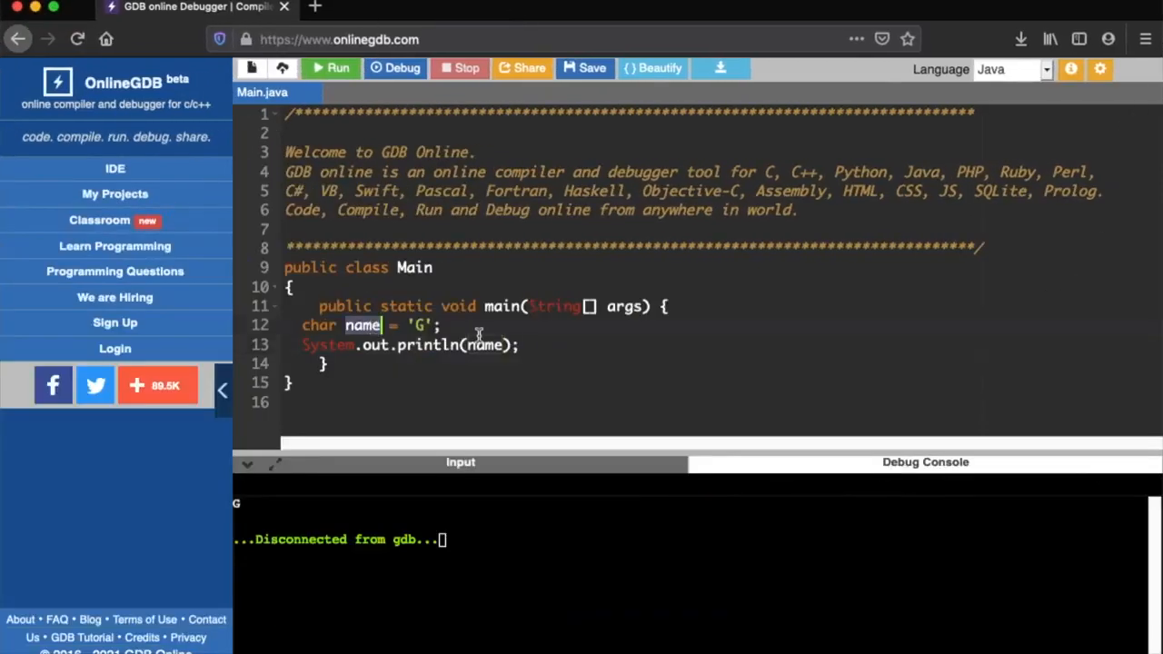
# - Replace the old code with char name = 'p' and println(name), then run to output p
pyautogui.press('Backspace')
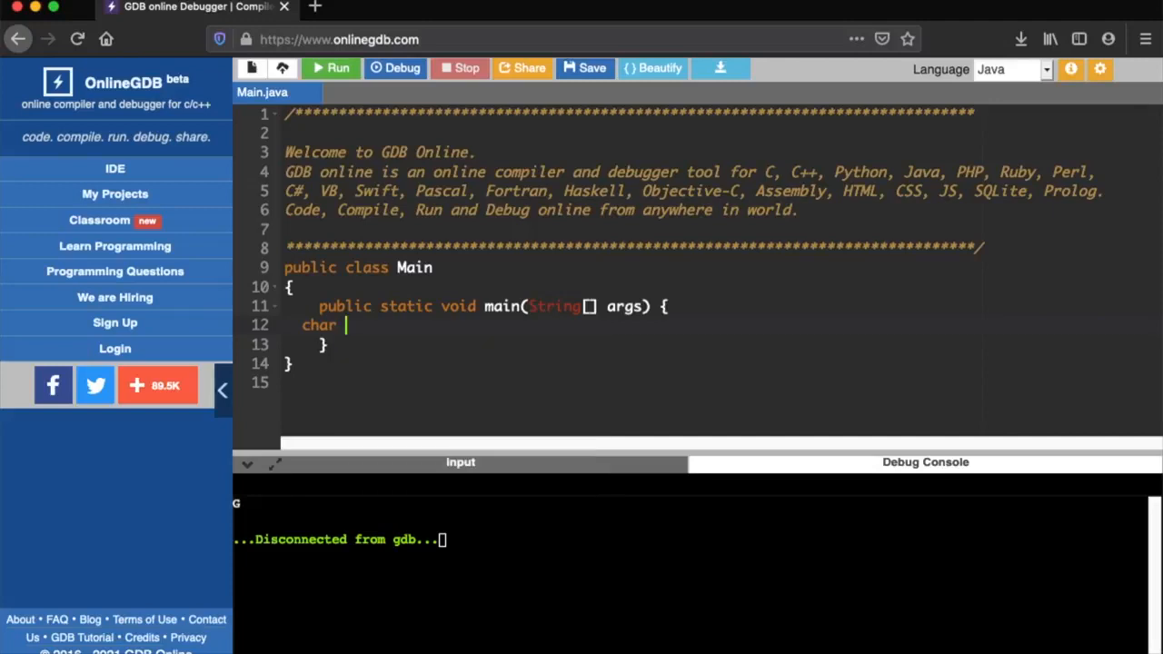
pyautogui.write('n')
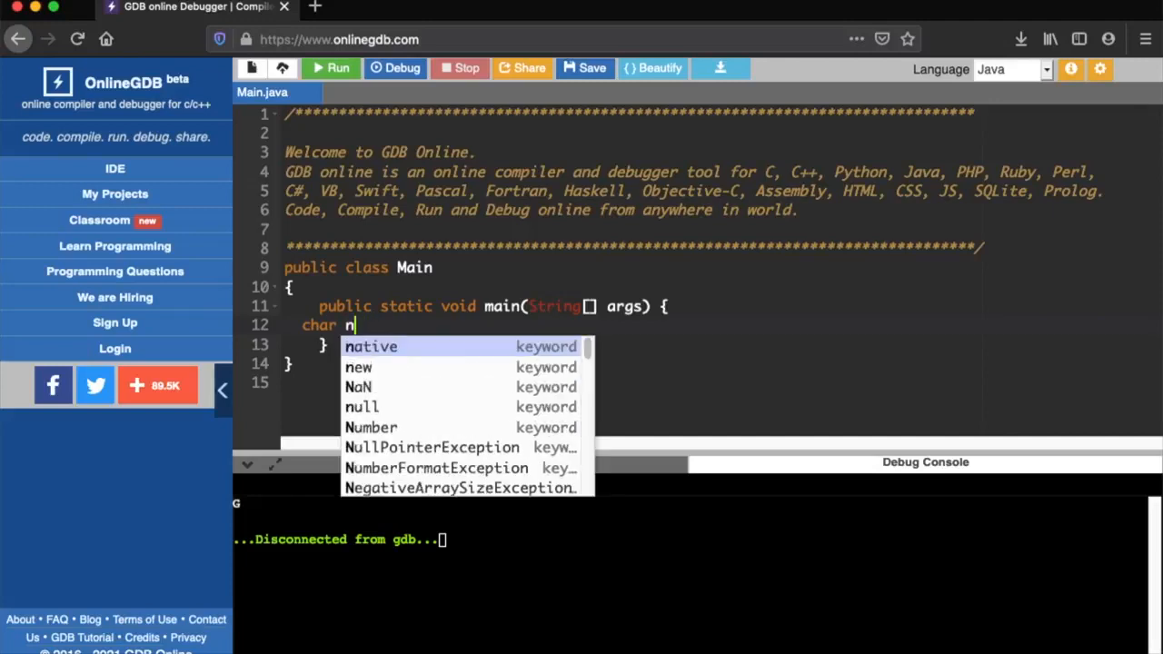
pyautogui.write('ame')
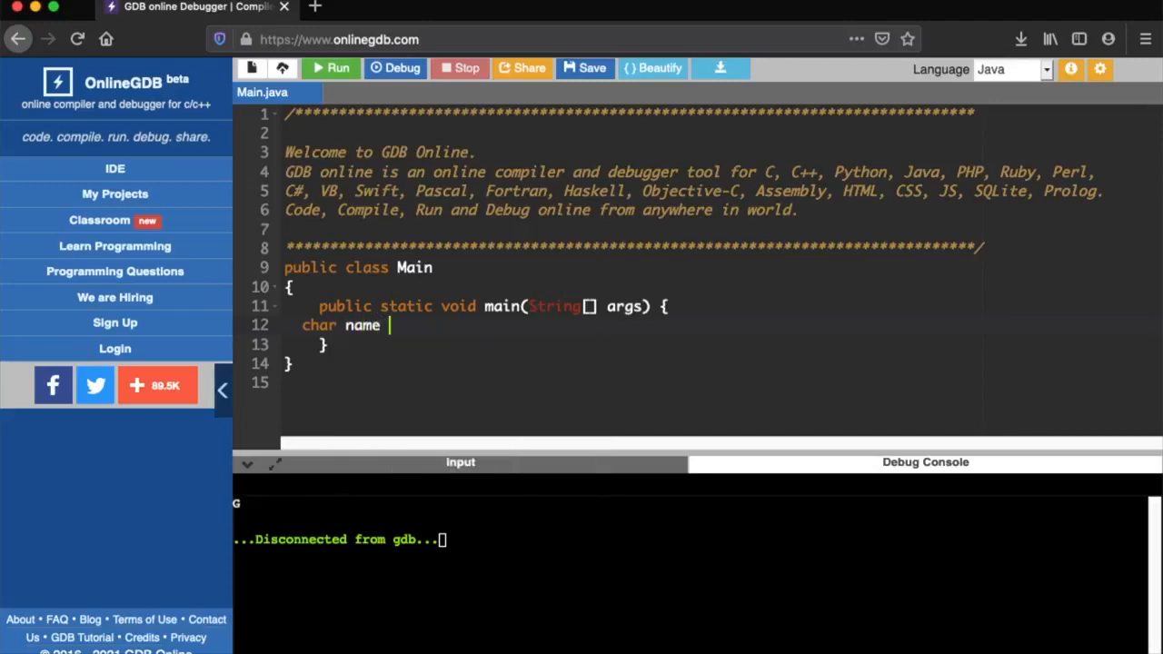
pyautogui.write("= 'p';")
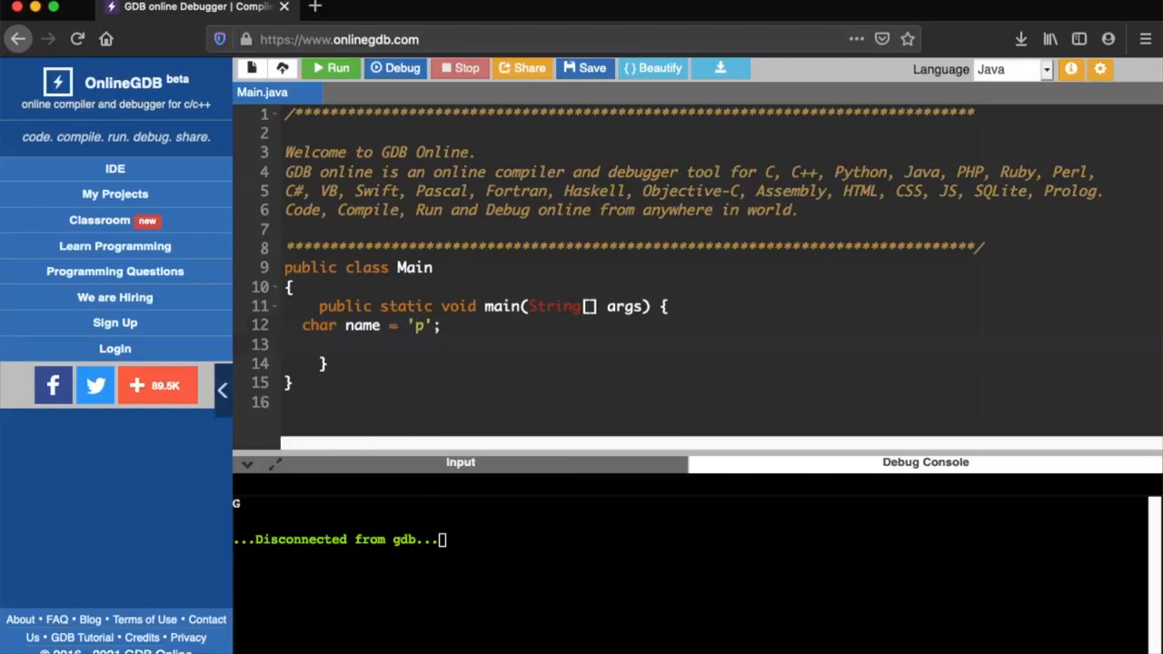
pyautogui.write('System.out.println();')
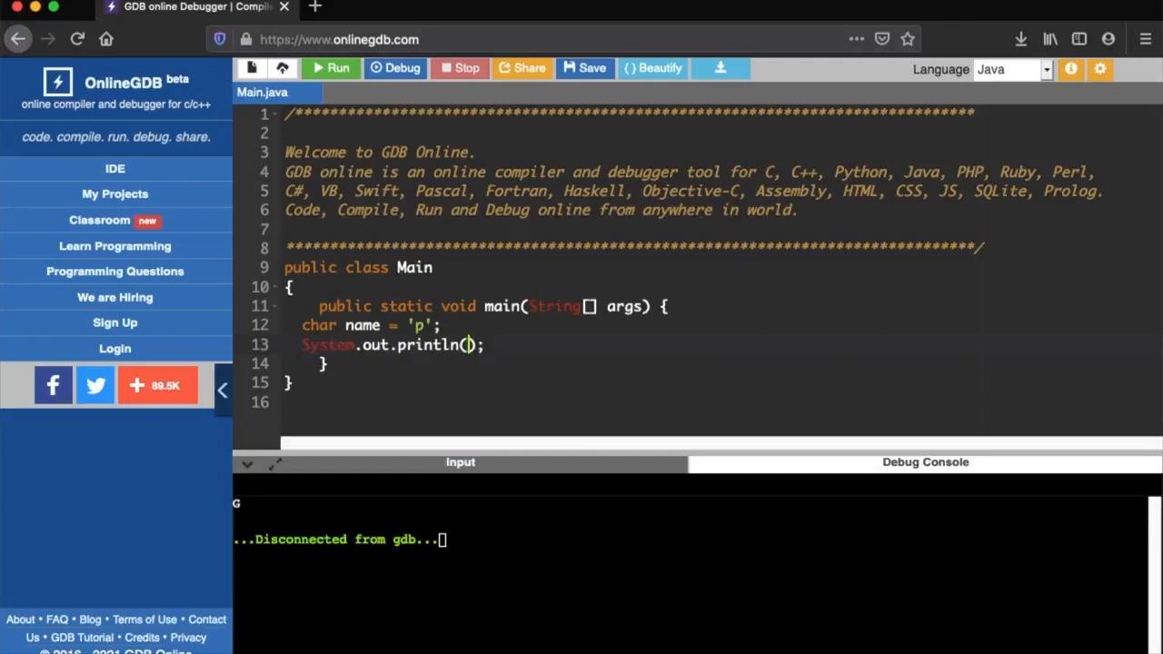
pyautogui.write('name')
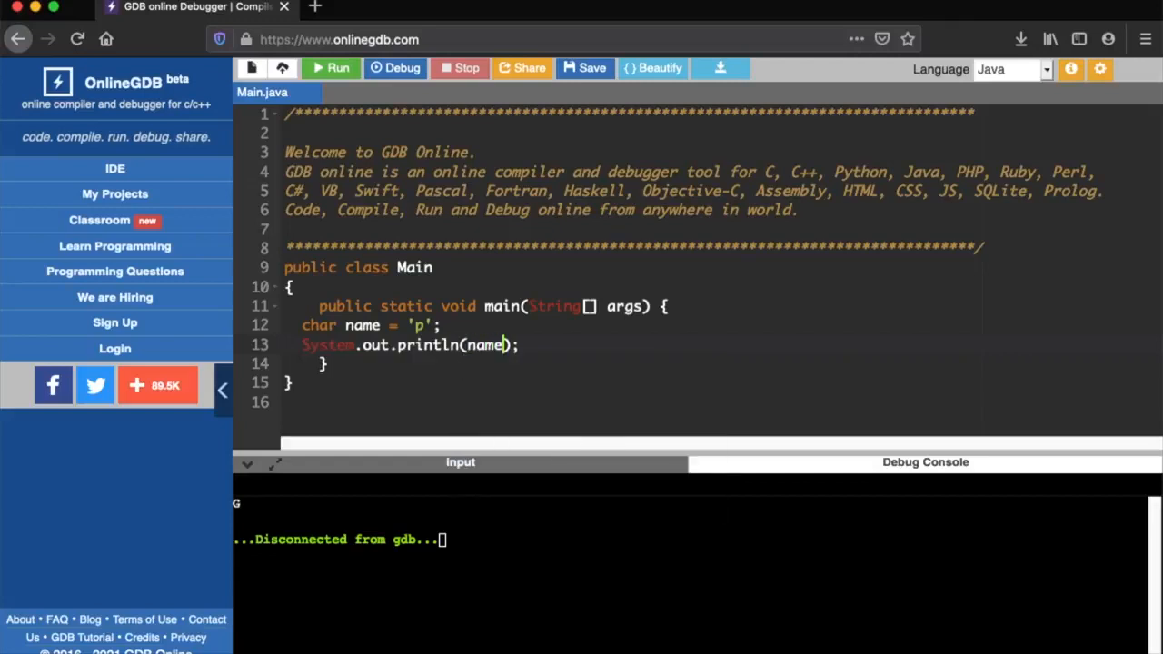
pyautogui.click(396, 68)
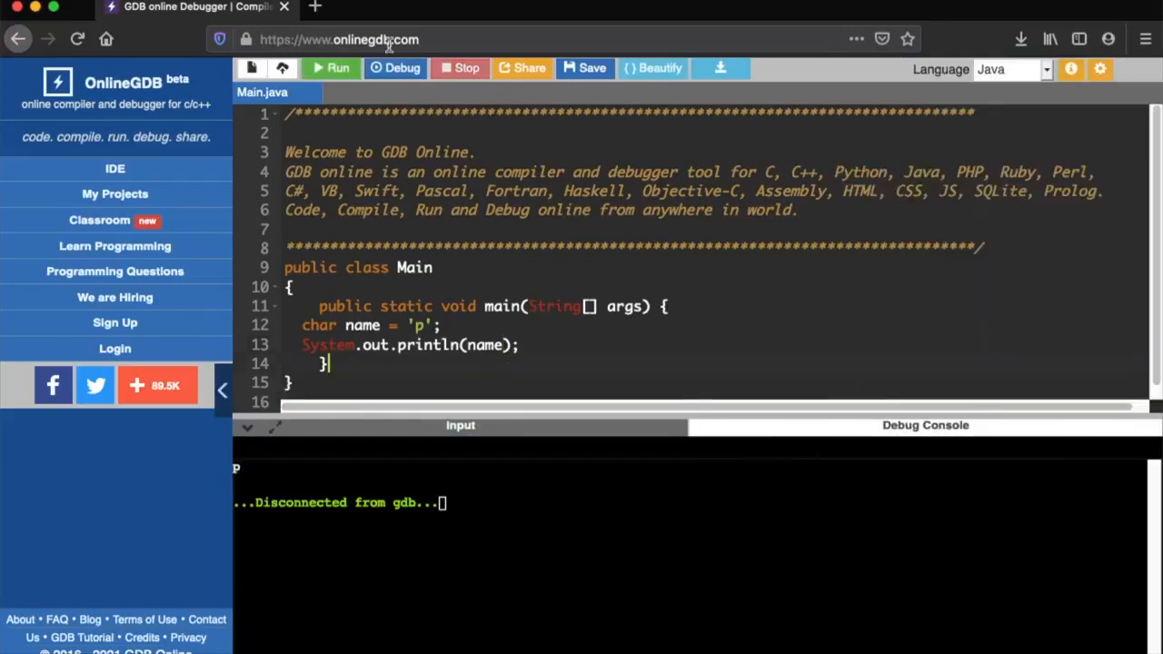
pyautogui.moveTo(38, 9)
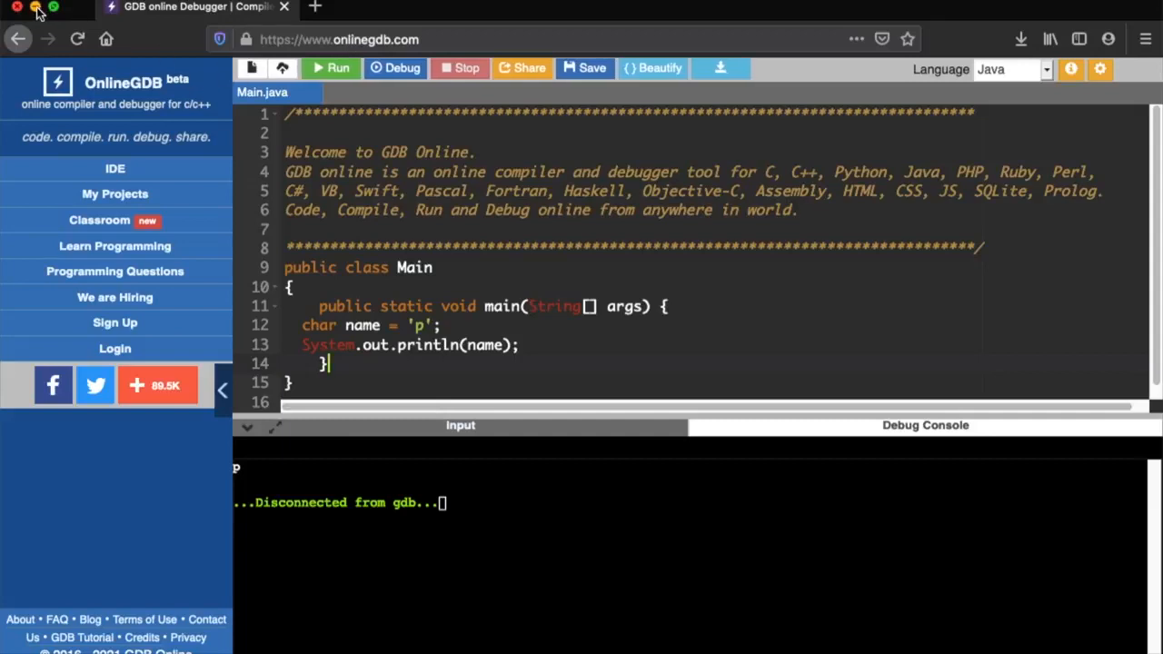
pyautogui.moveTo(496, 9)
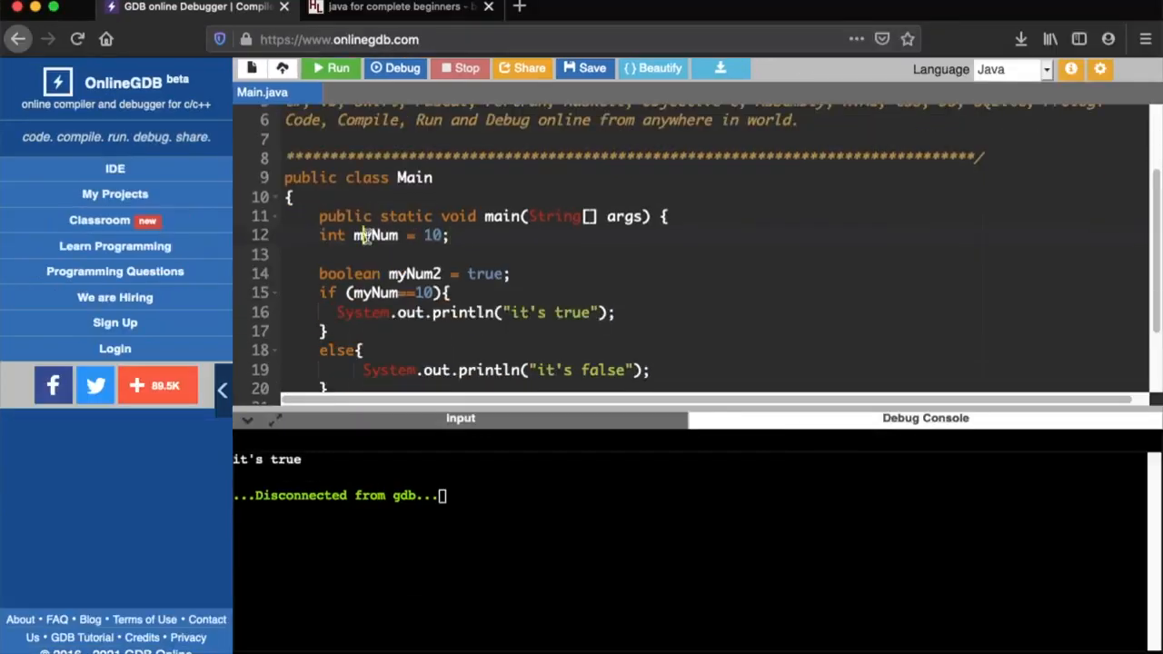
# - Rerun the myNum = 10 if/else with ==, then >, then <, ending with it's false
pyautogui.doubleClick(332, 235)
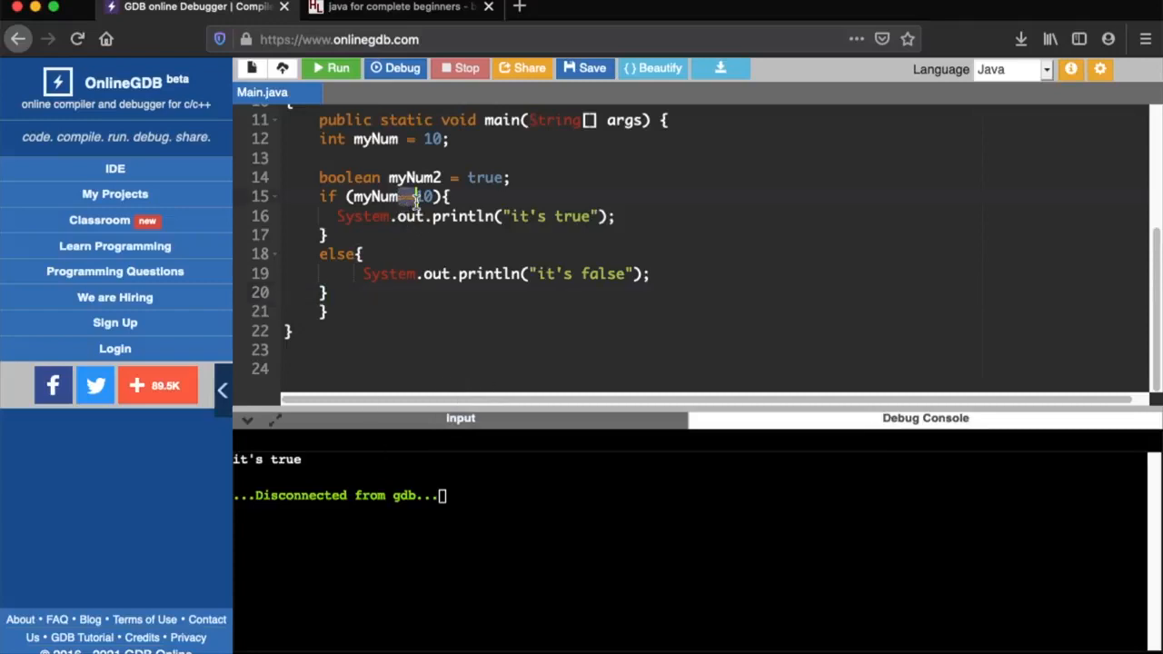
pyautogui.click(395, 68)
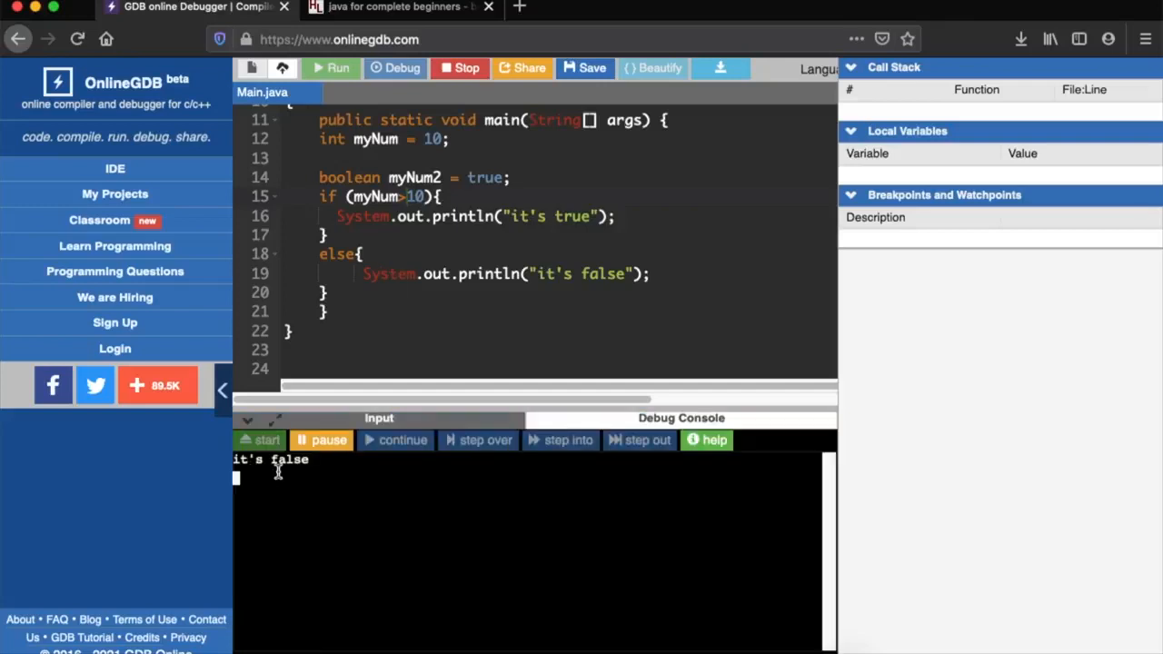
pyautogui.click(460, 68)
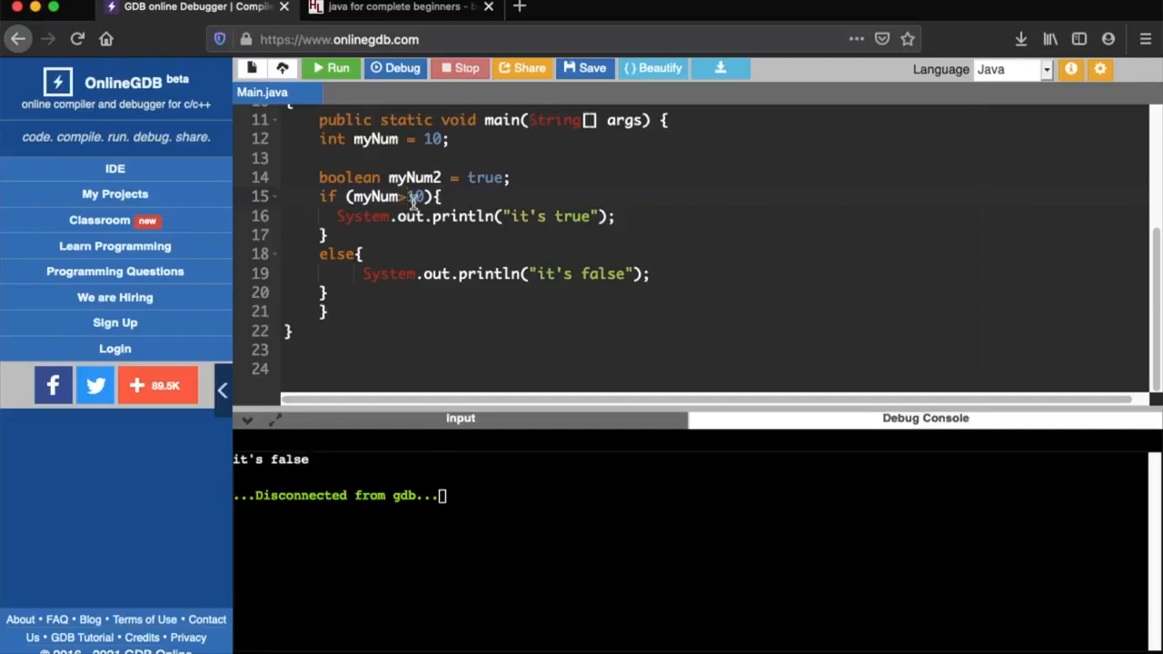
pyautogui.click(395, 68)
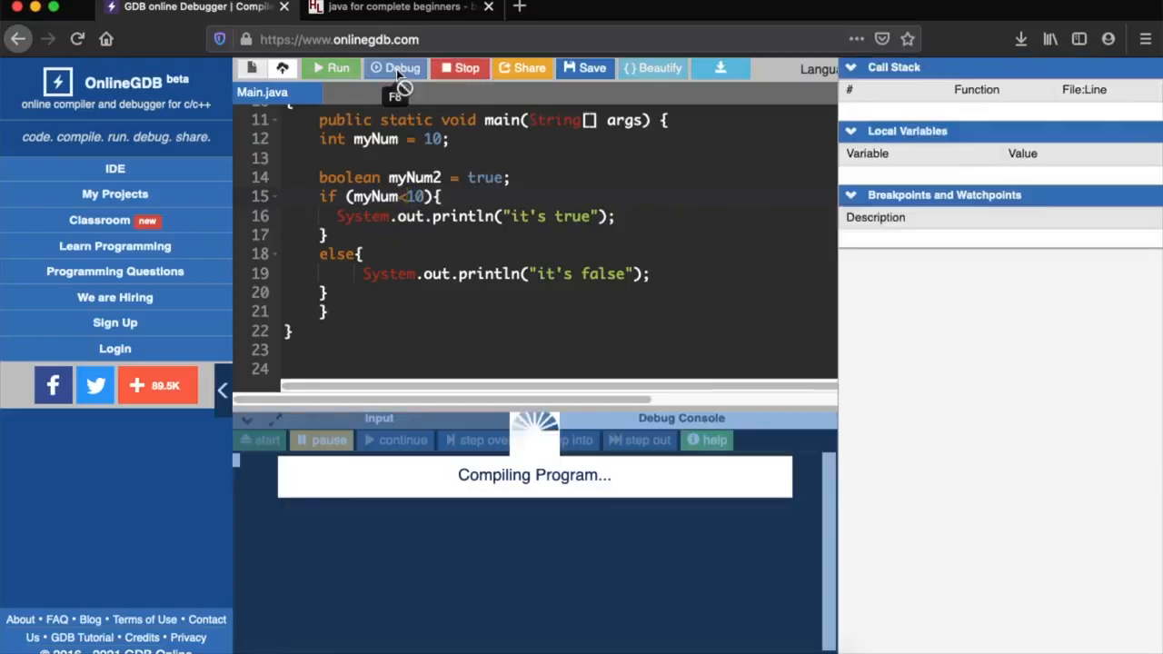
pyautogui.click(397, 68)
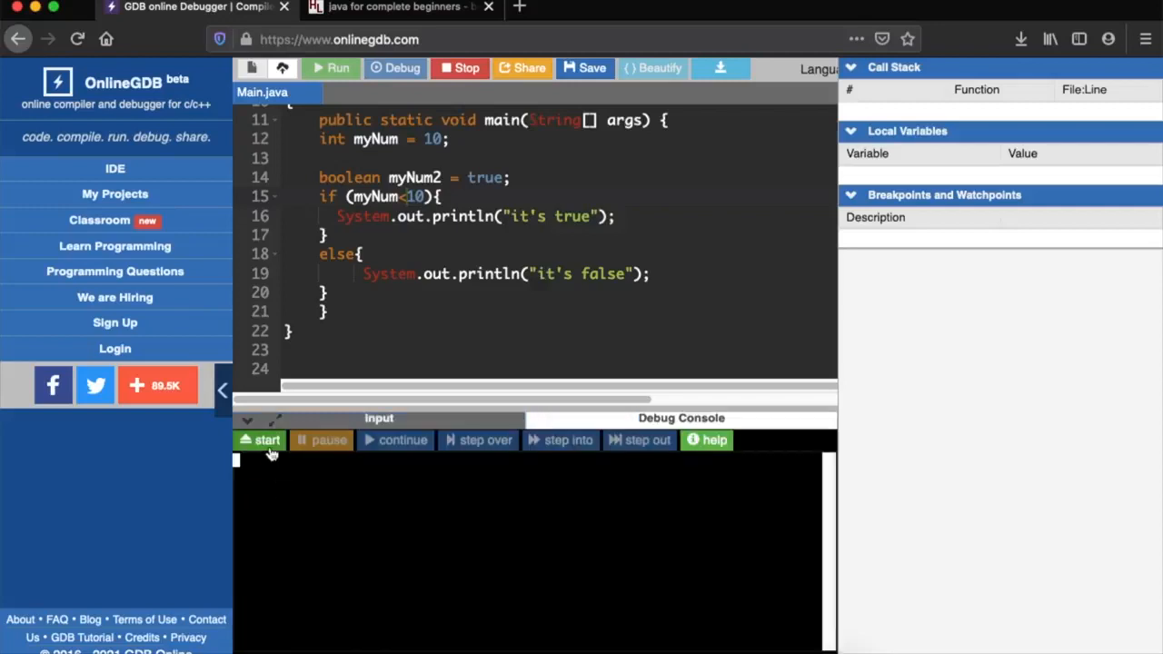
pyautogui.click(267, 440)
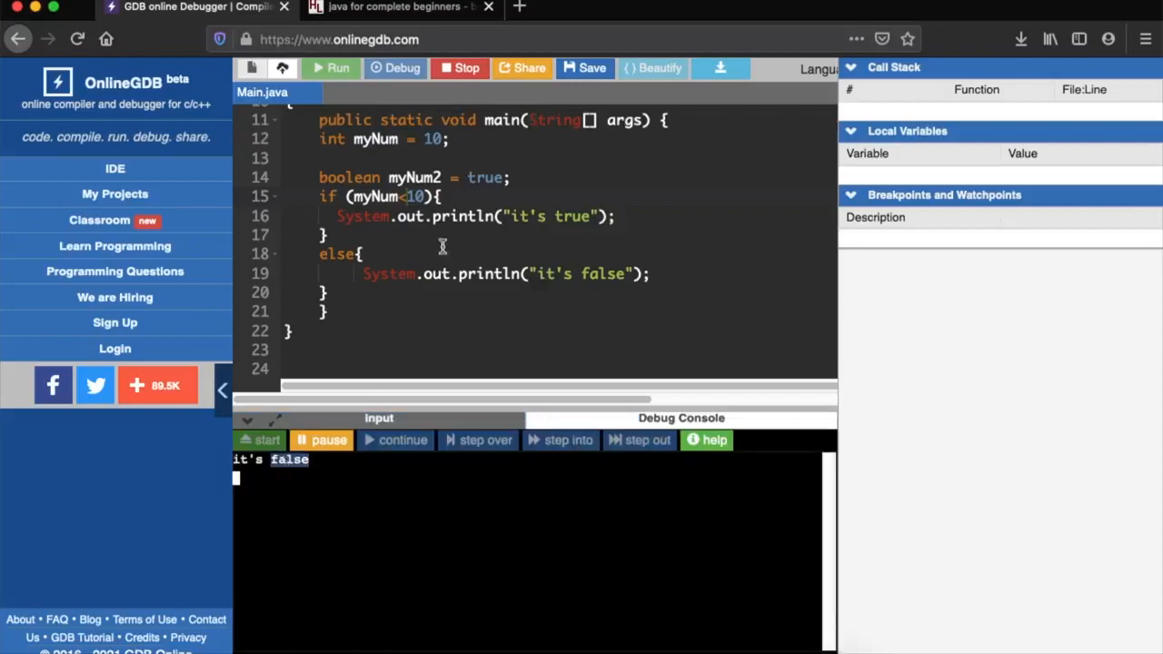